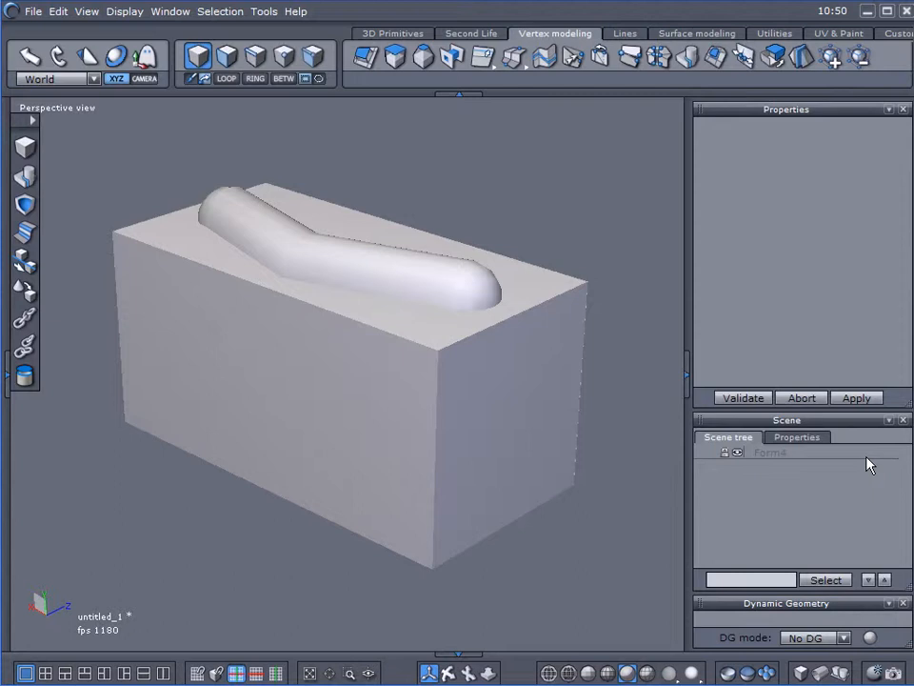
mouse_move(544, 380)
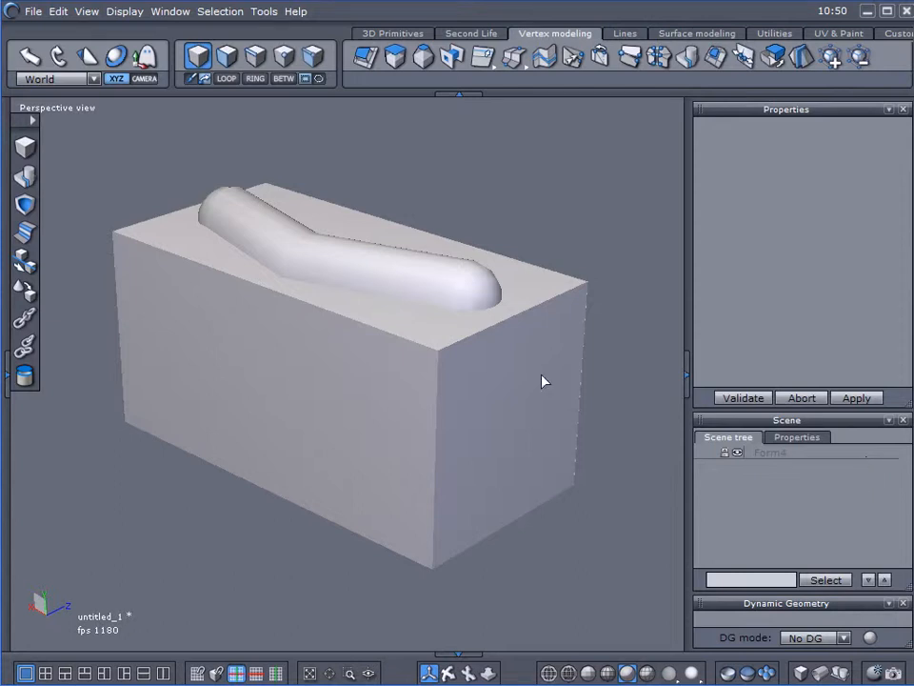
Look over the finished ridged block, then select Form4 in the Scene tree to hide it
left_click_drag(543, 381, 187, 412)
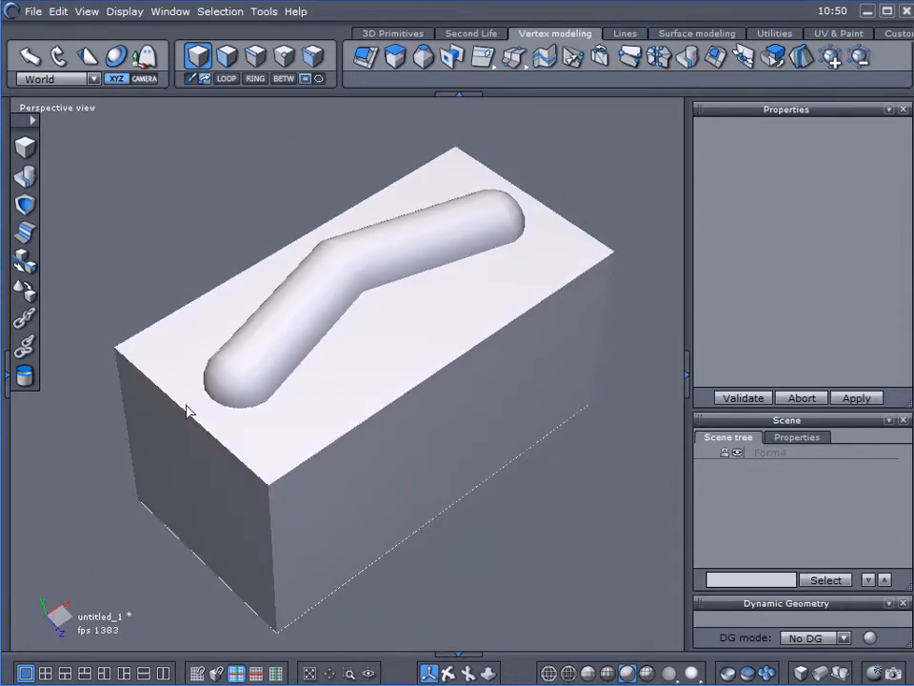
left_click_drag(187, 412, 362, 381)
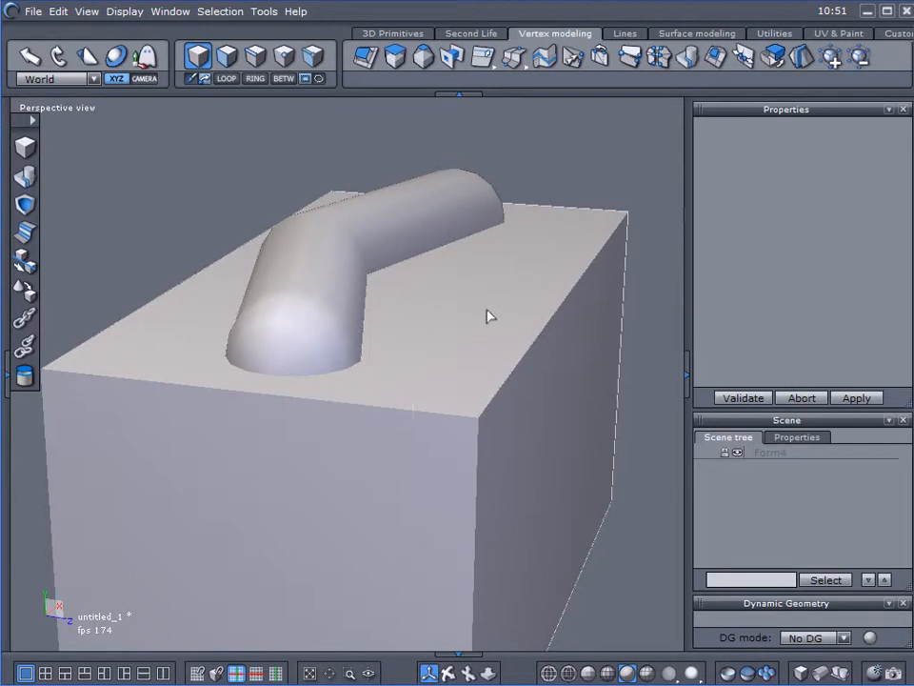
left_click_drag(490, 316, 505, 386)
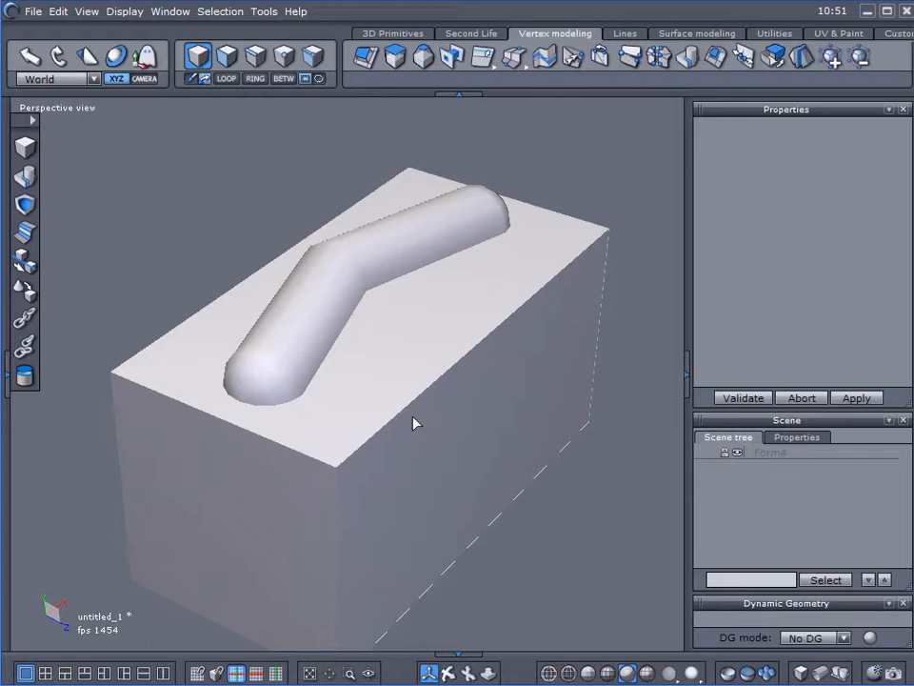
mouse_move(525, 402)
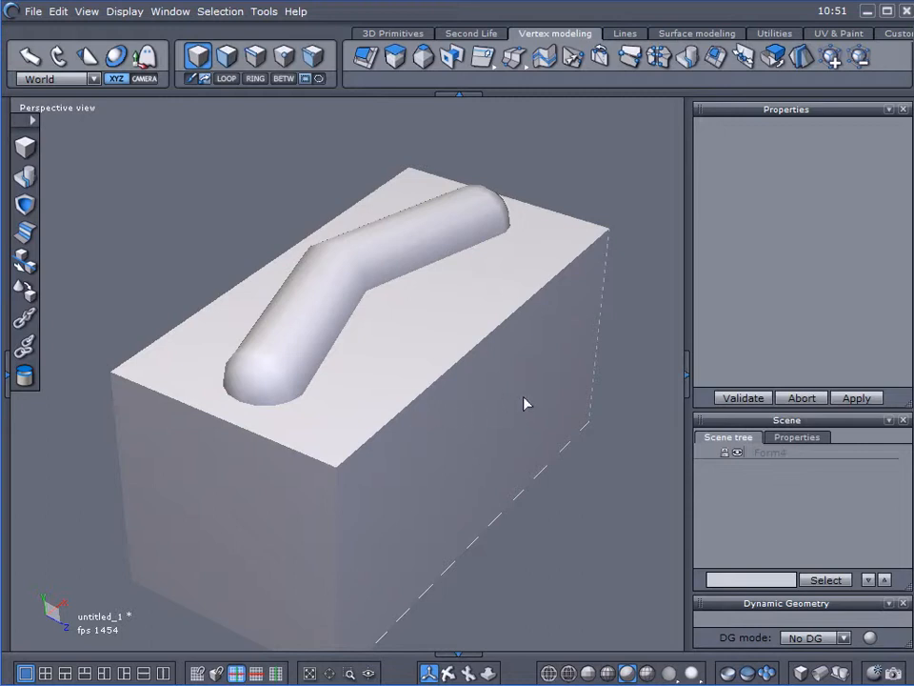
mouse_move(517, 381)
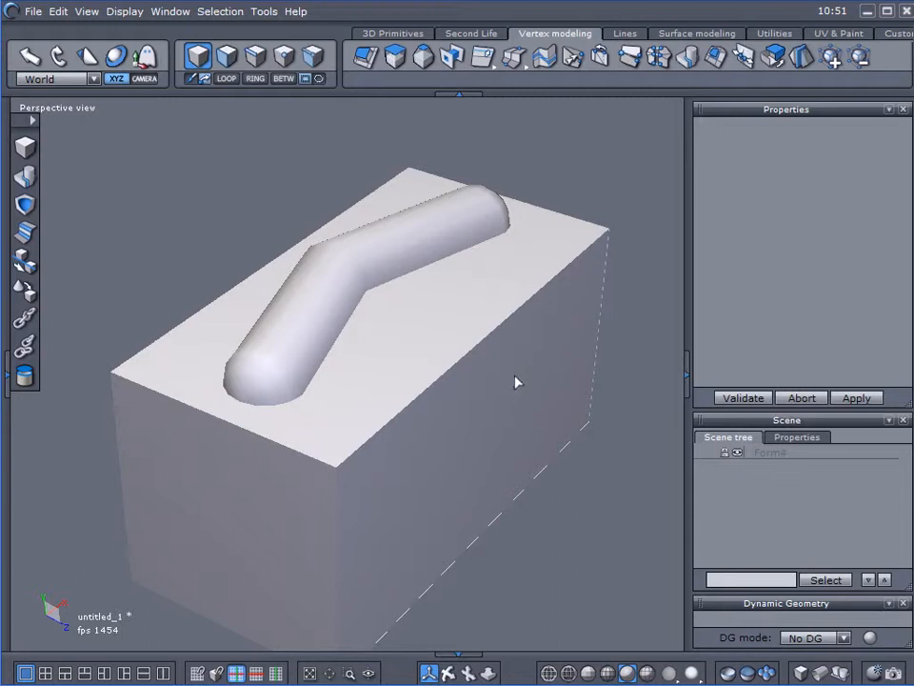
mouse_move(288, 337)
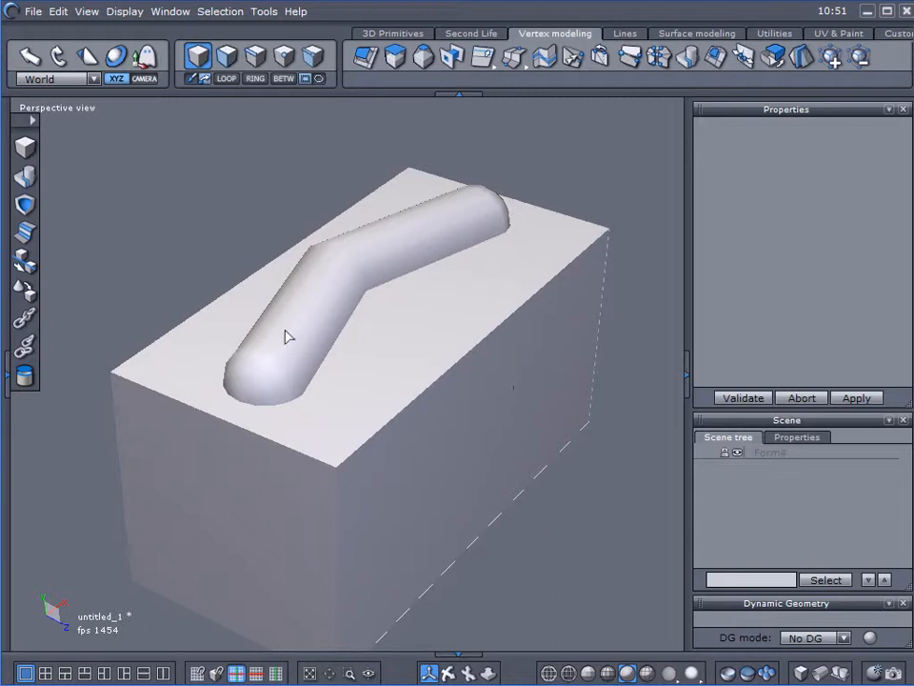
mouse_move(294, 333)
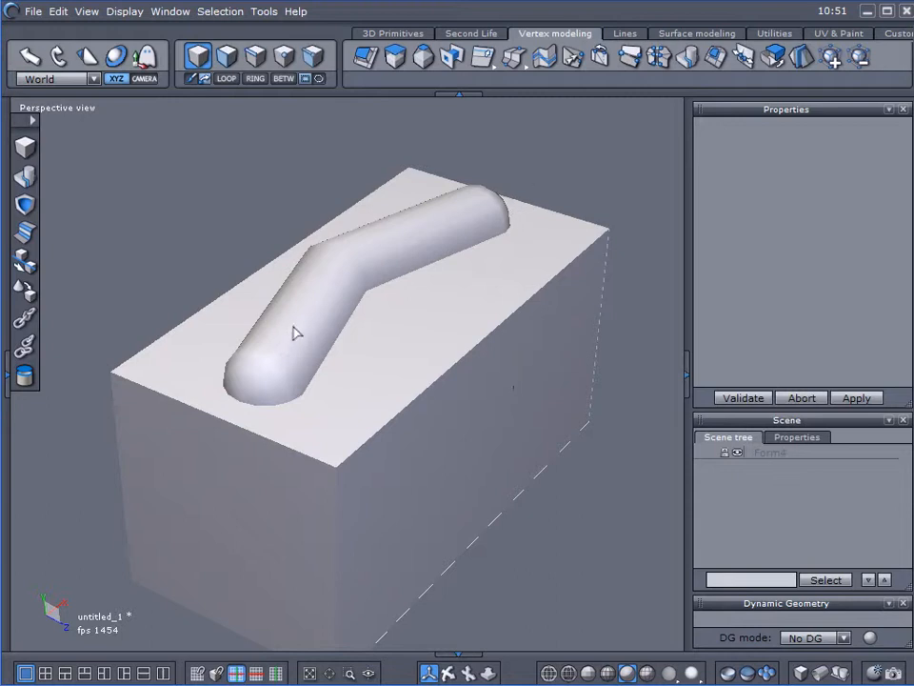
mouse_move(354, 400)
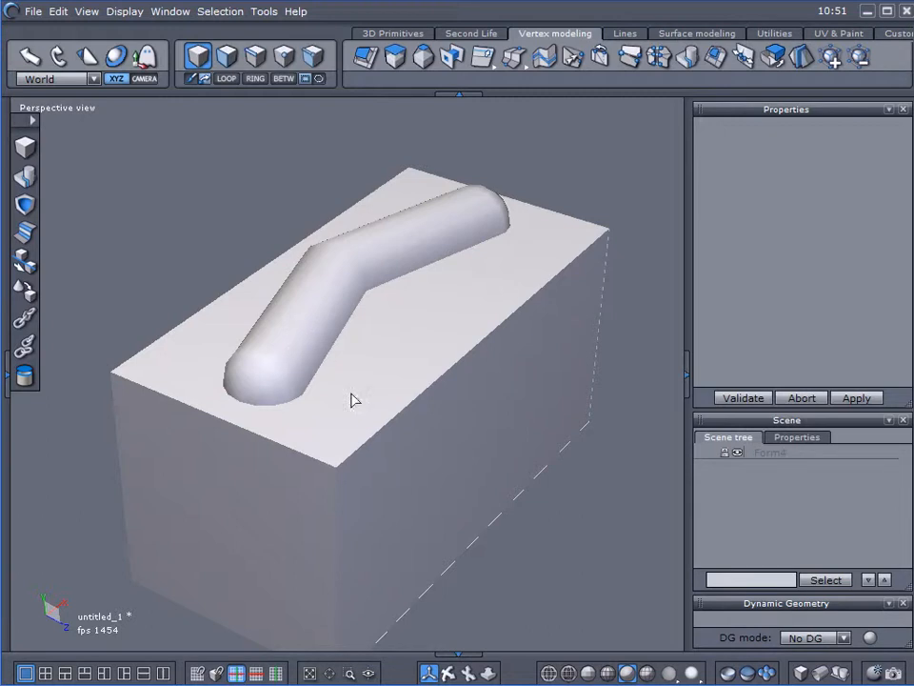
mouse_move(465, 358)
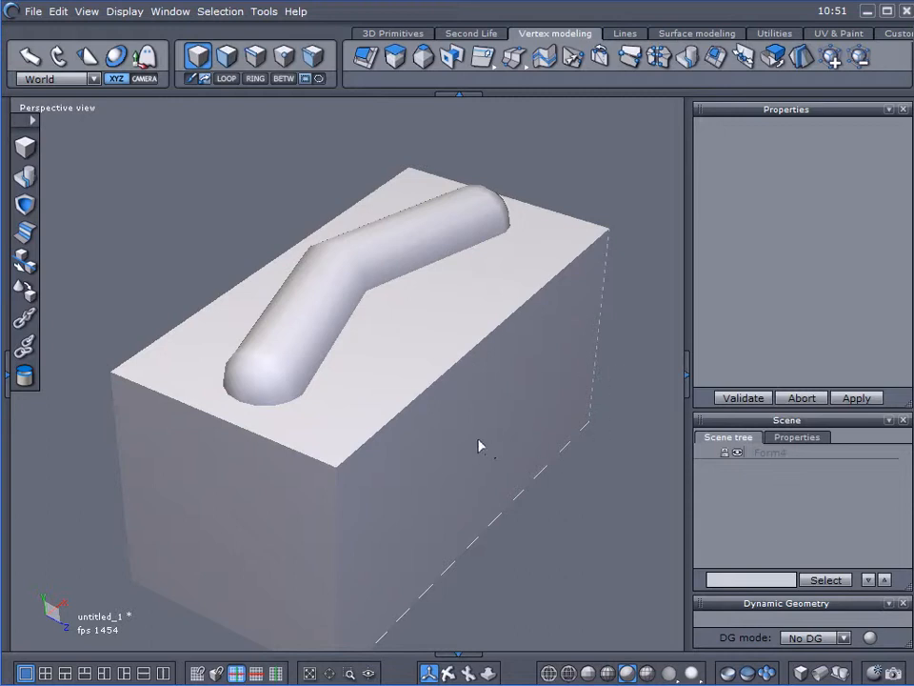
left_click_drag(480, 445, 300, 485)
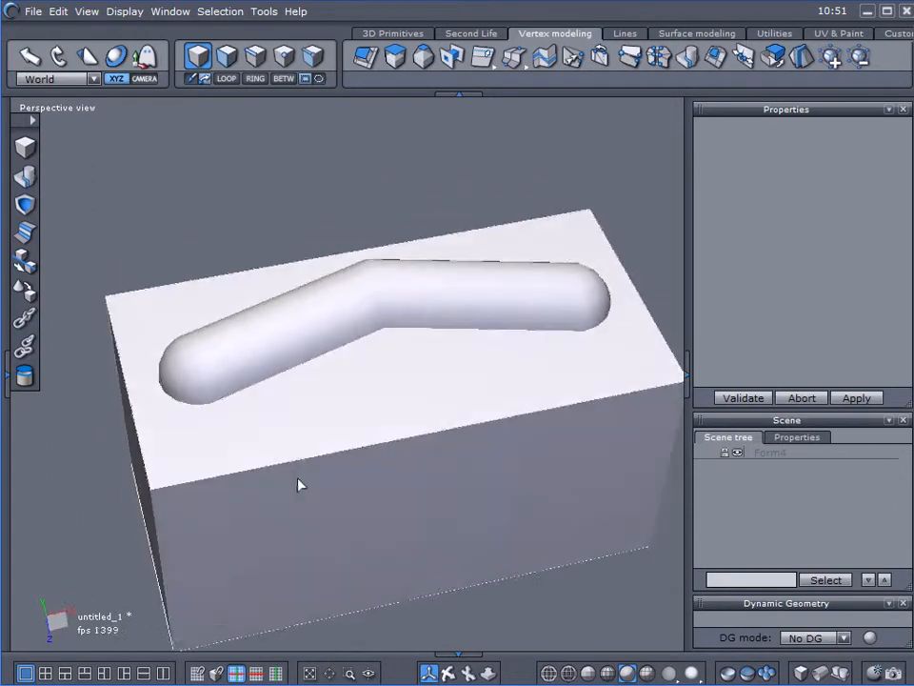
left_click_drag(300, 485, 453, 412)
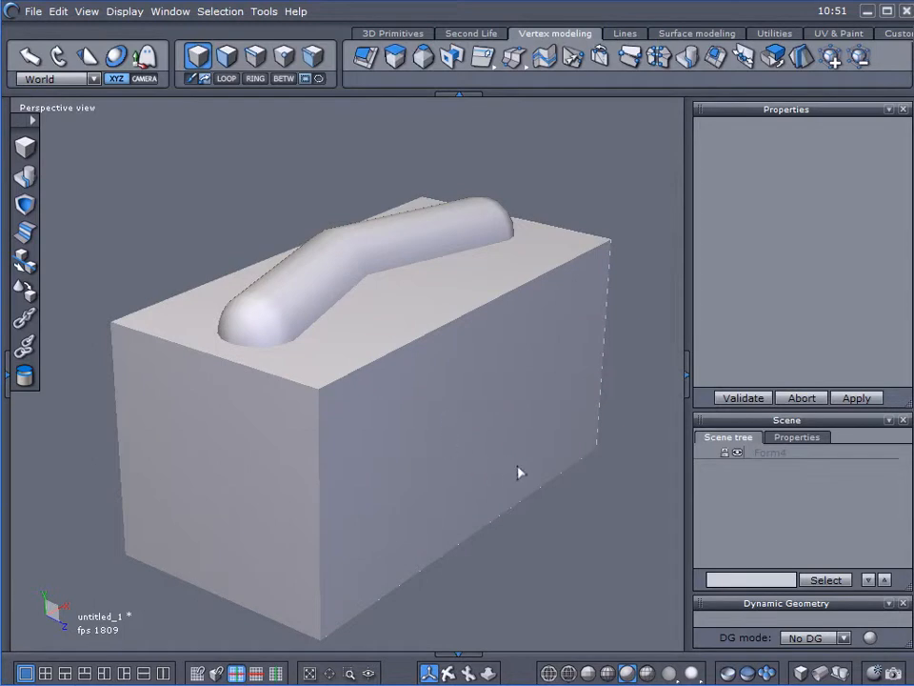
left_click(726, 453)
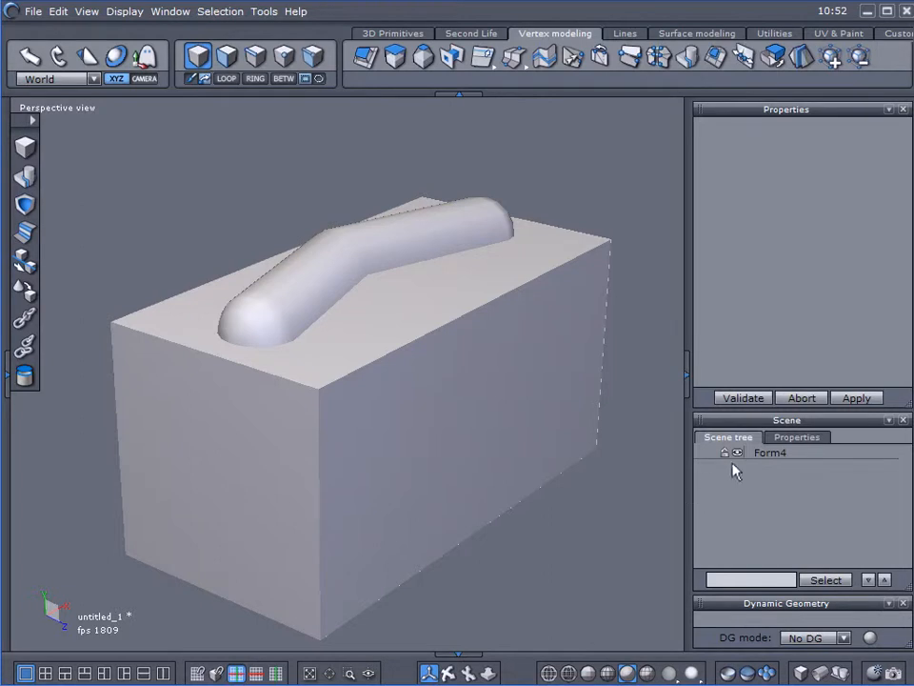
left_click(770, 452)
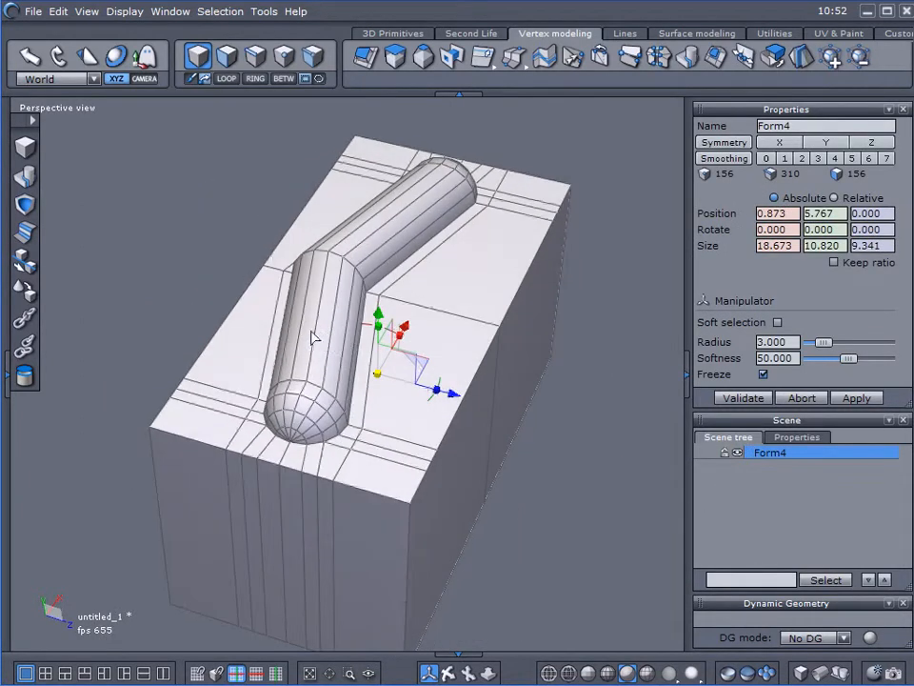
mouse_move(425, 217)
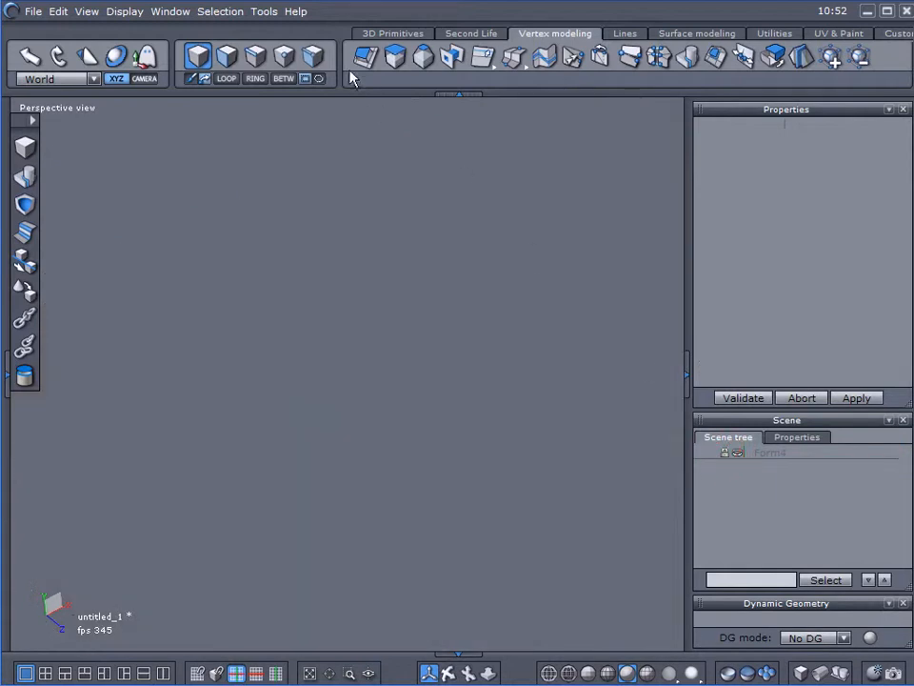
Add a cube, flatten it into a long slab, and tessellate lengthwise edge cuts across its top
left_click(197, 49)
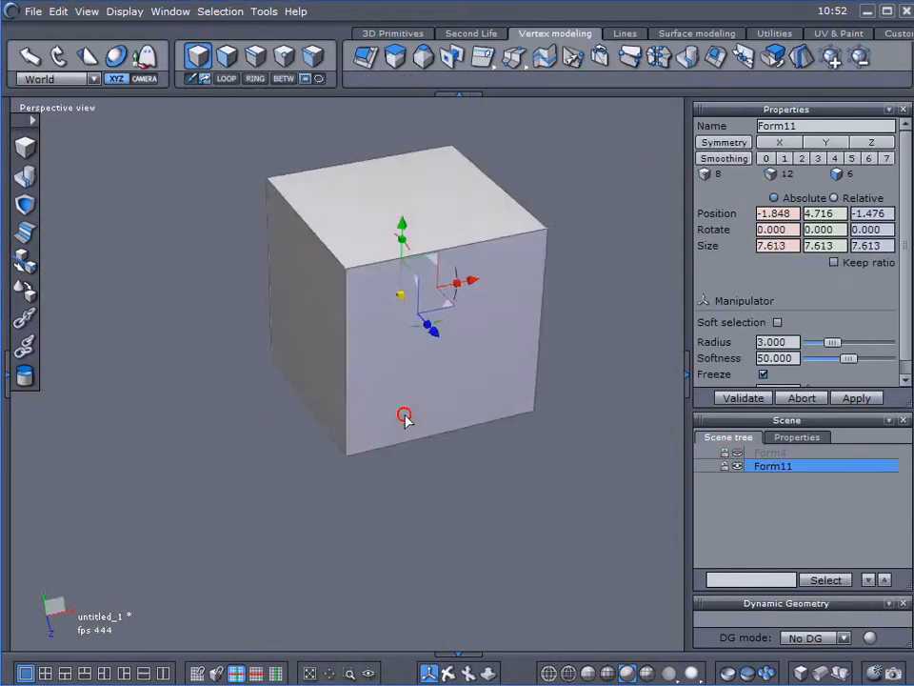
left_click_drag(457, 282, 533, 297)
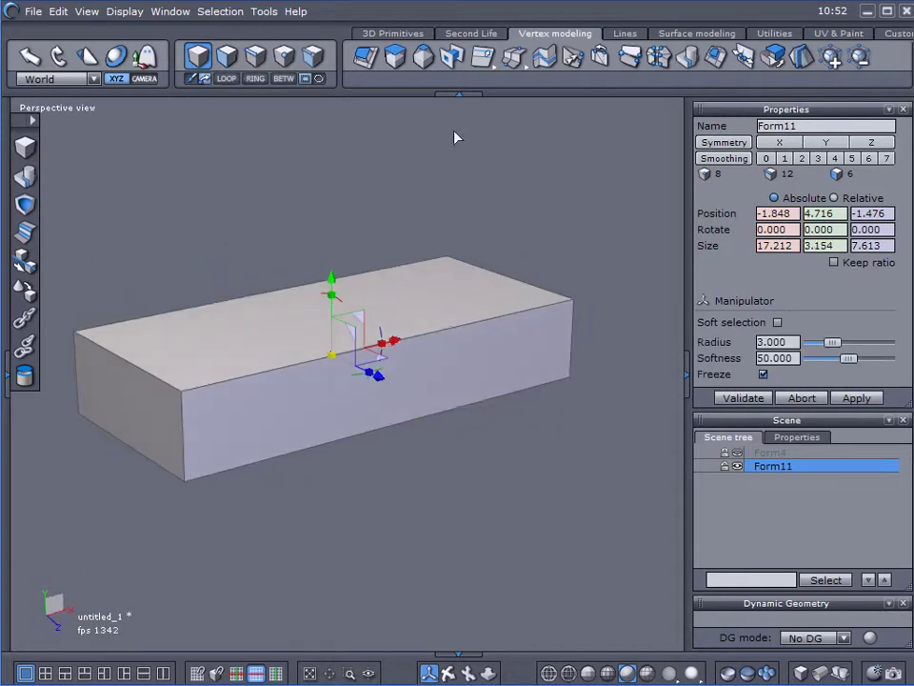
left_click(509, 57)
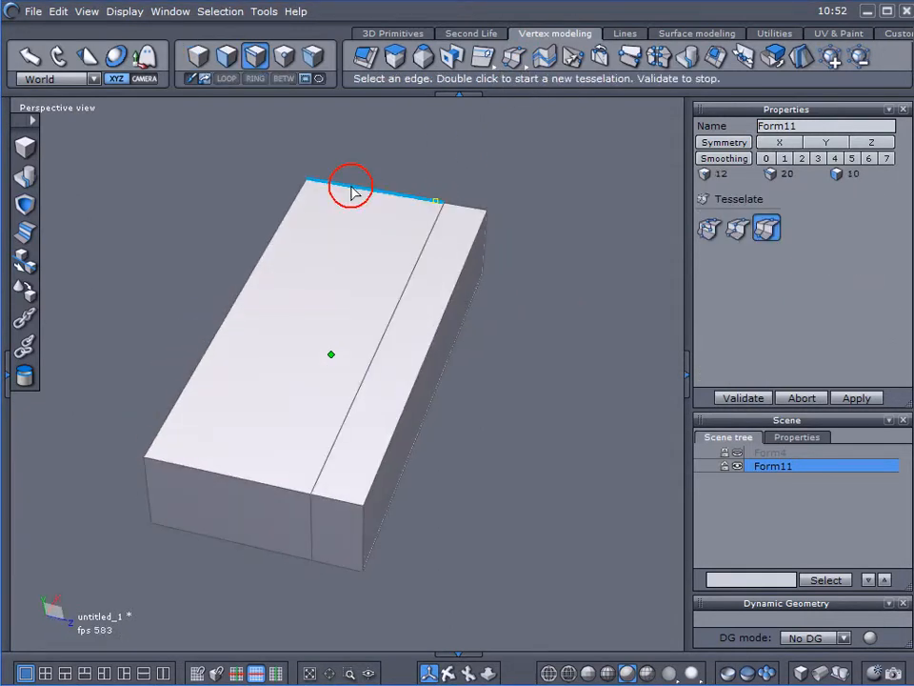
left_click(743, 397)
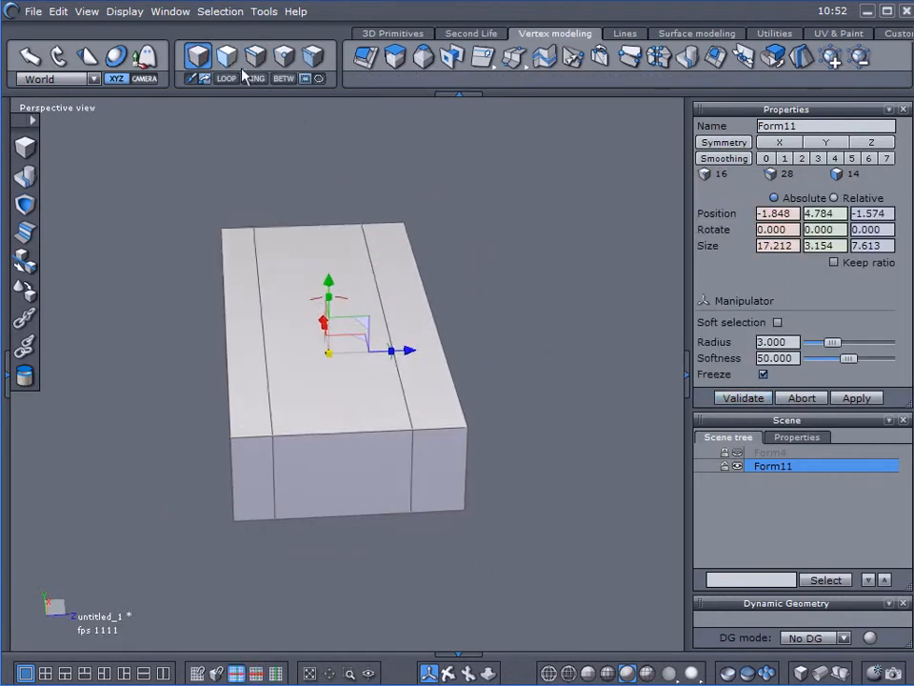
left_click(254, 53)
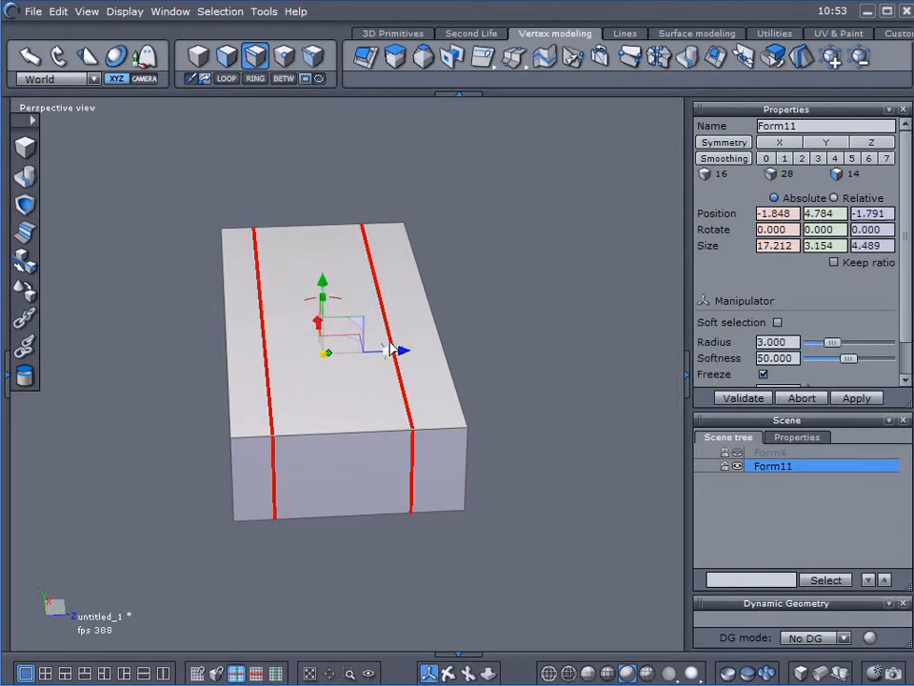
left_click_drag(384, 350, 410, 357)
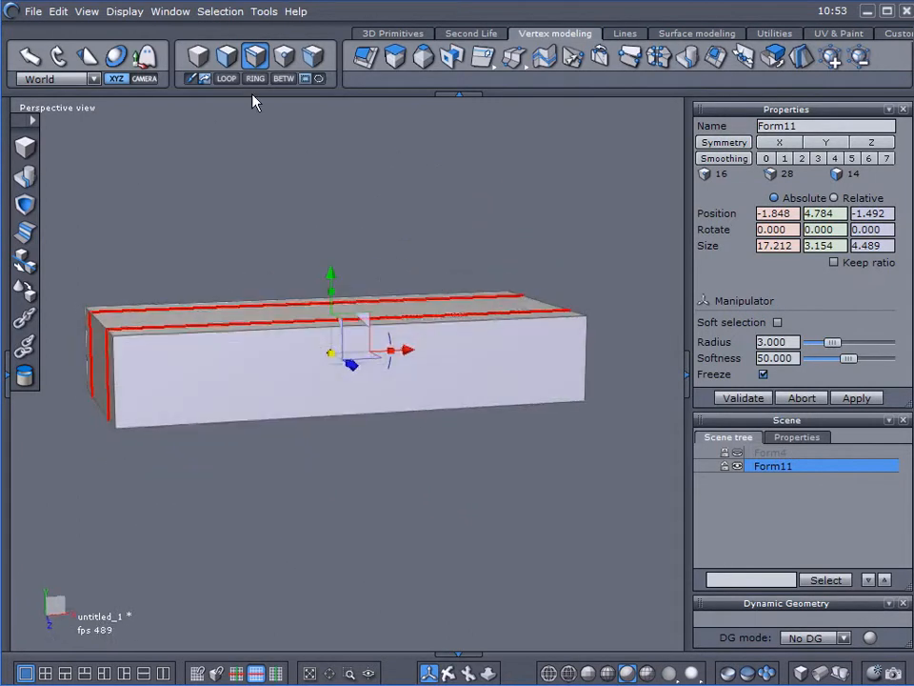
Select the half-sphere dome Form12 and start Close hole on its open bottom rim
left_click(392, 33)
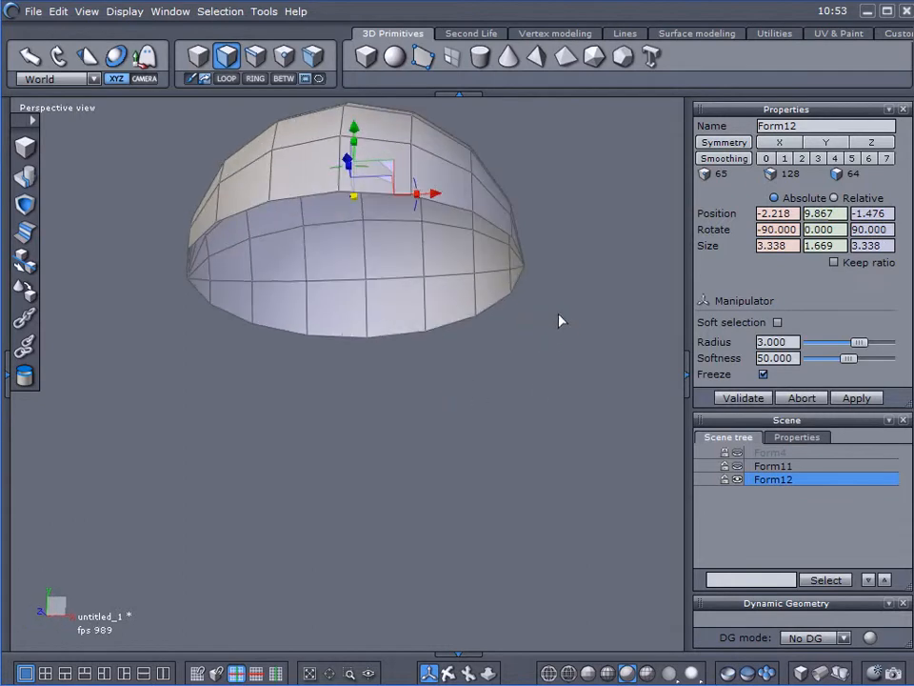
left_click(553, 33)
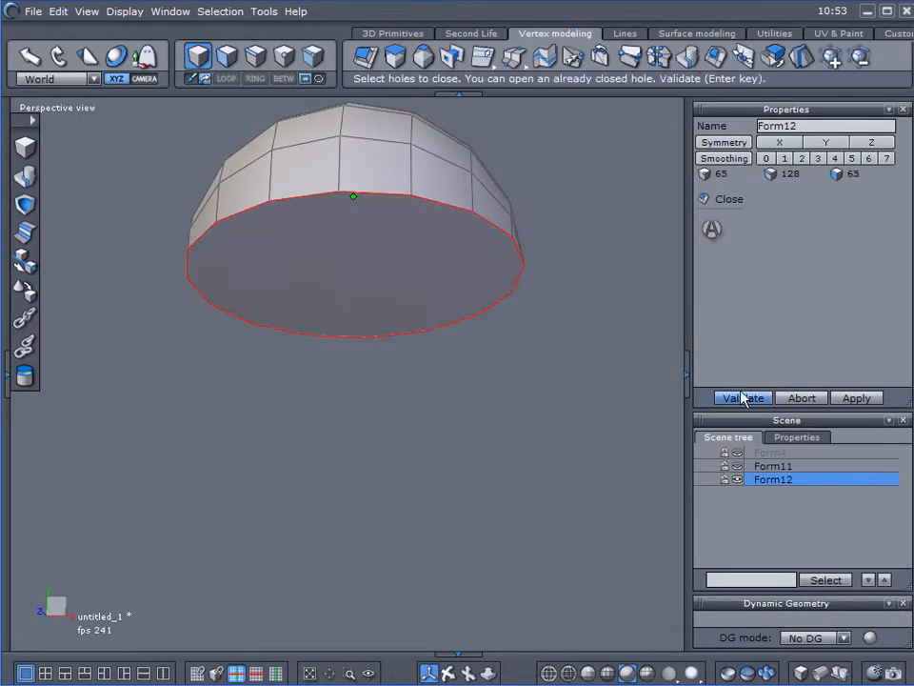
Validate the closed dome and place it stretched between the slab's two lengthwise cuts
left_click(742, 397)
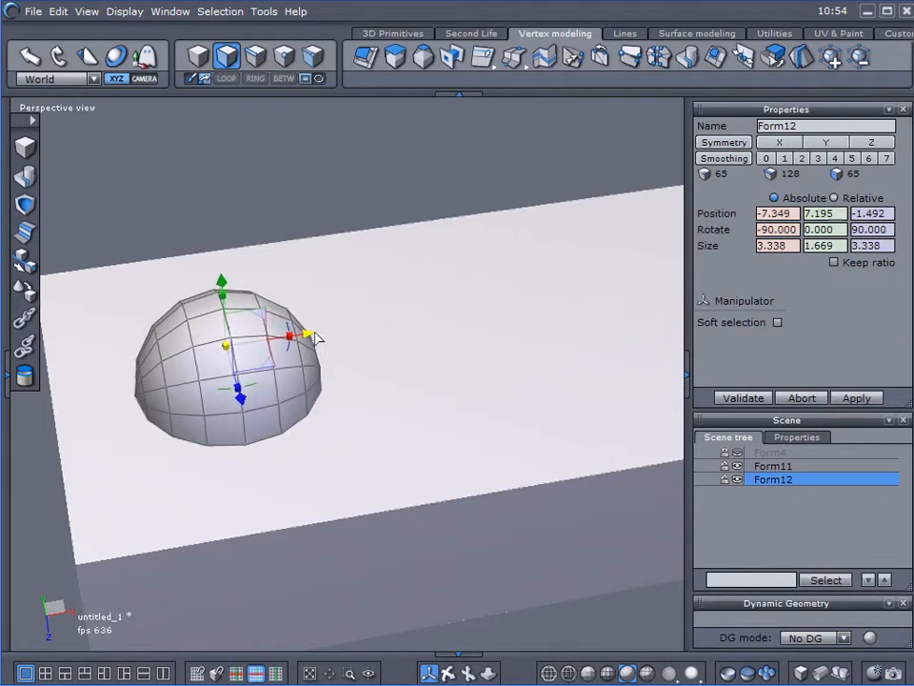
left_click(777, 322)
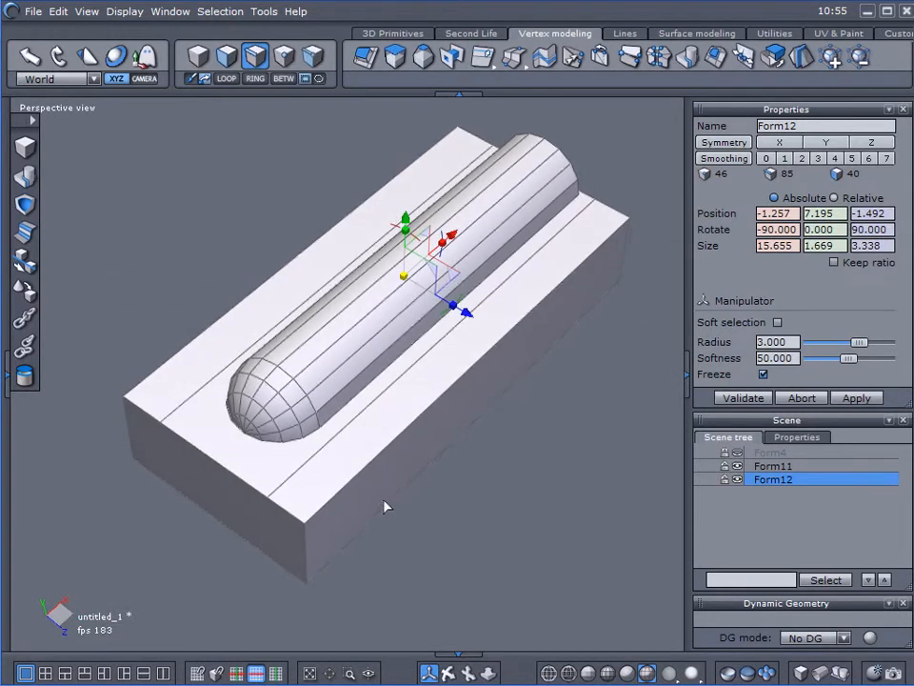
Slice slab Form11 with a crosswise edge near the ridge's rounded end
left_click(769, 465)
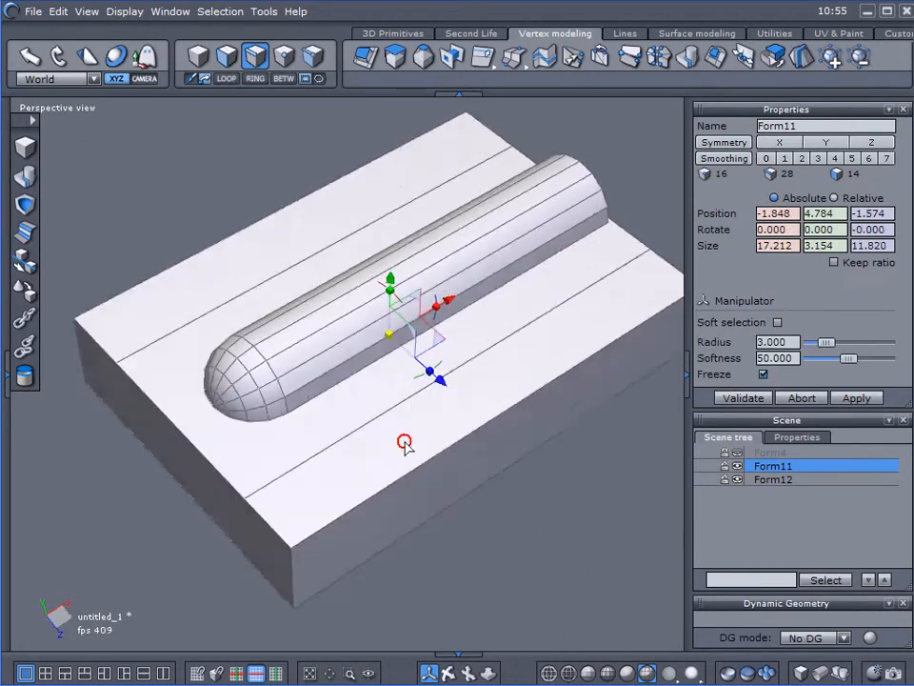
left_click_drag(405, 443, 295, 543)
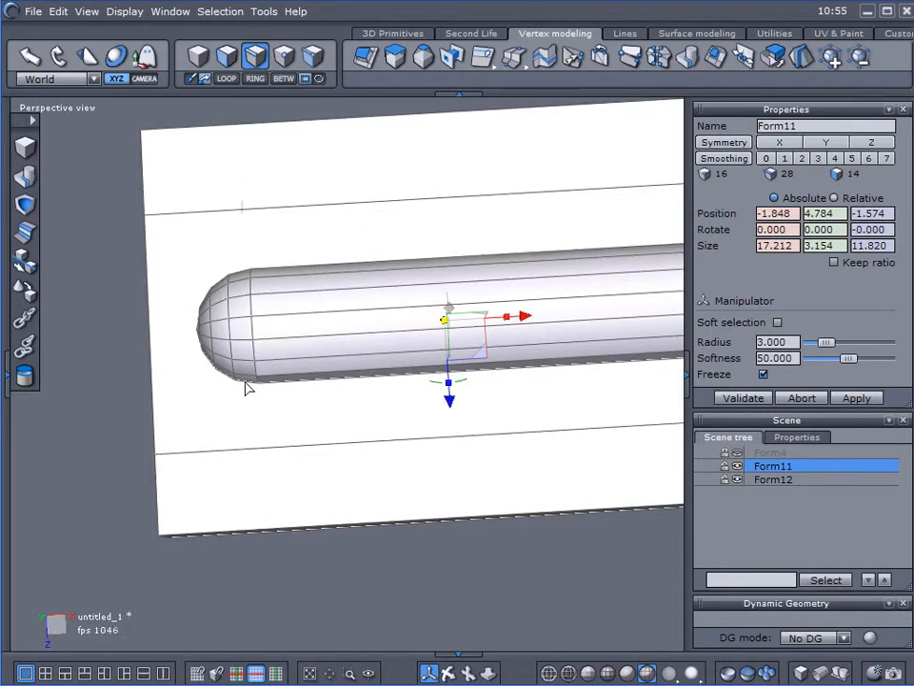
mouse_move(515, 57)
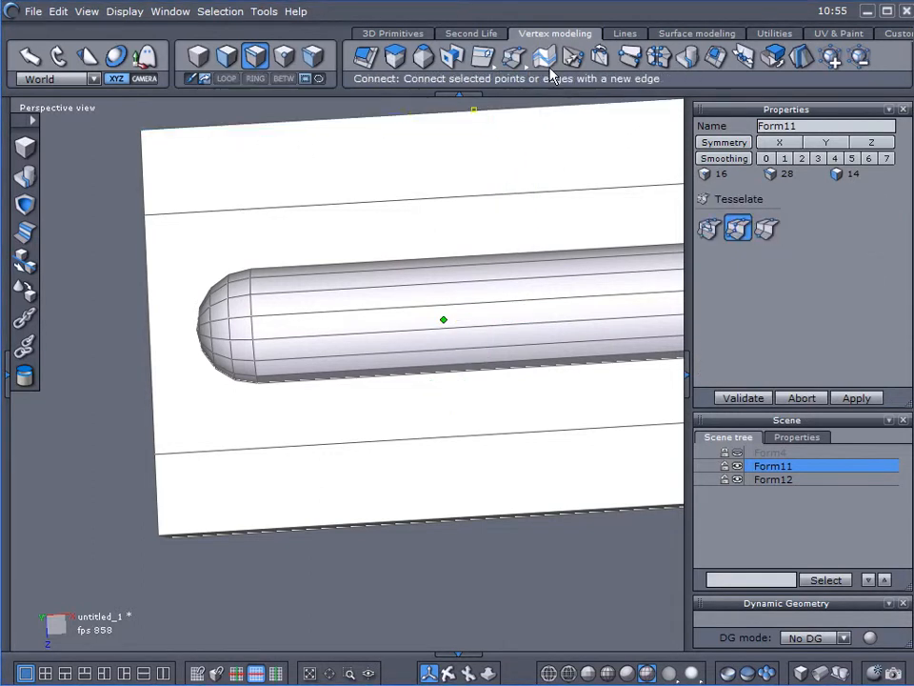
left_click(520, 58)
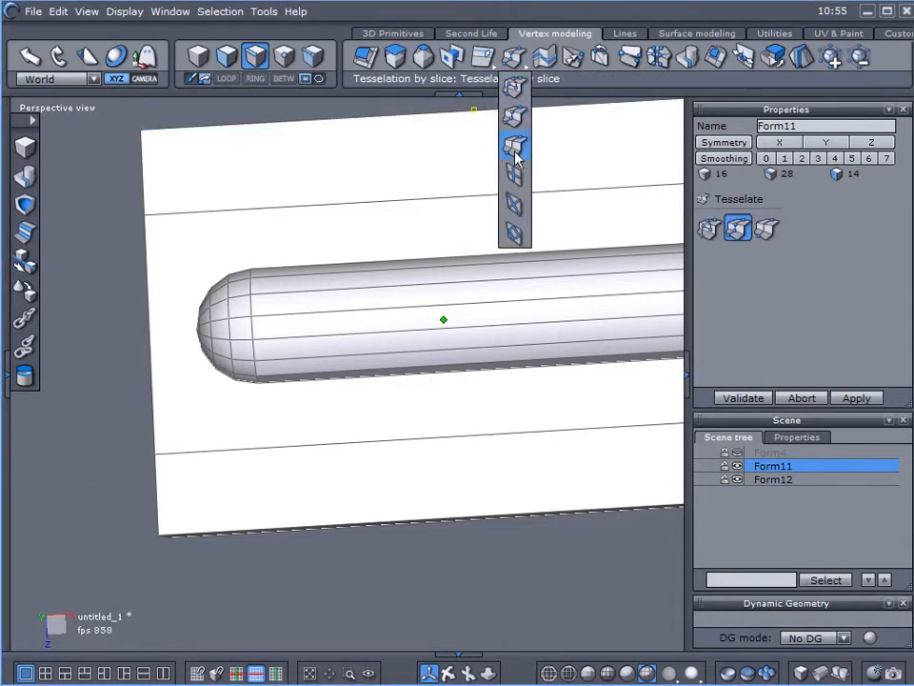
left_click(515, 147)
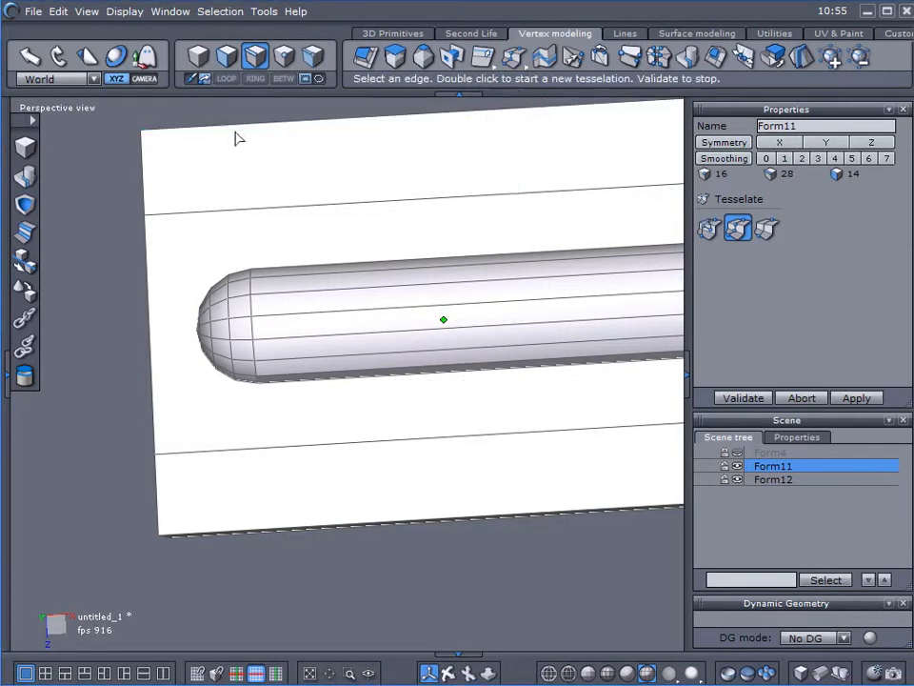
left_click(233, 130)
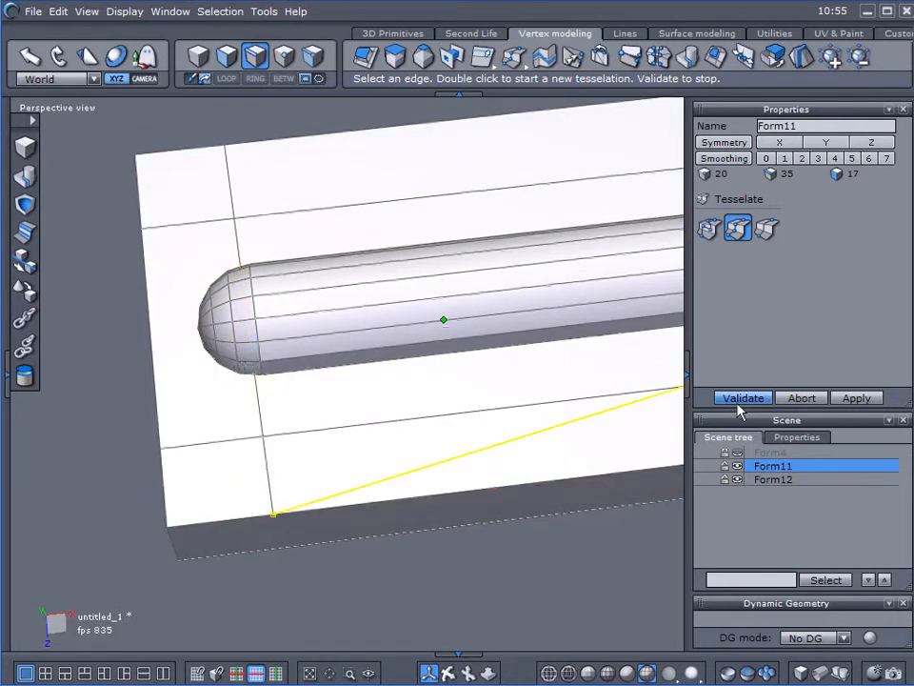
left_click(742, 397)
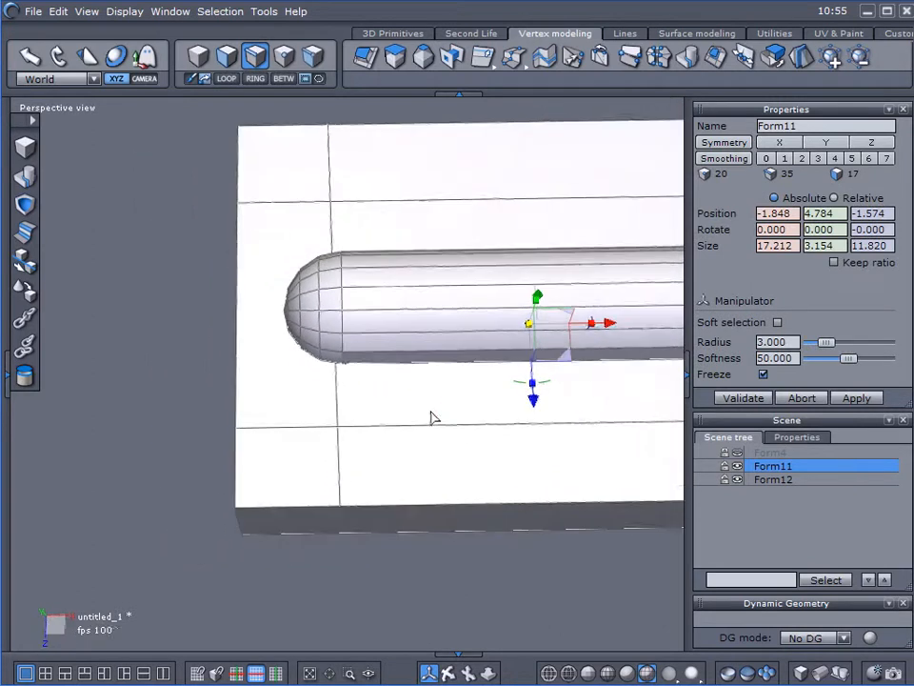
left_click(509, 57)
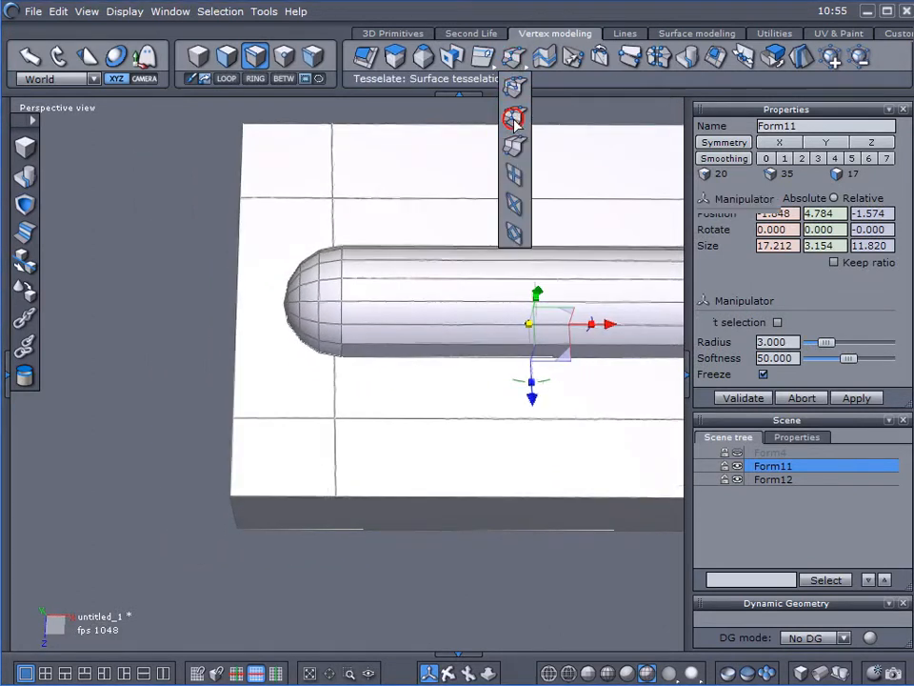
left_click(514, 119)
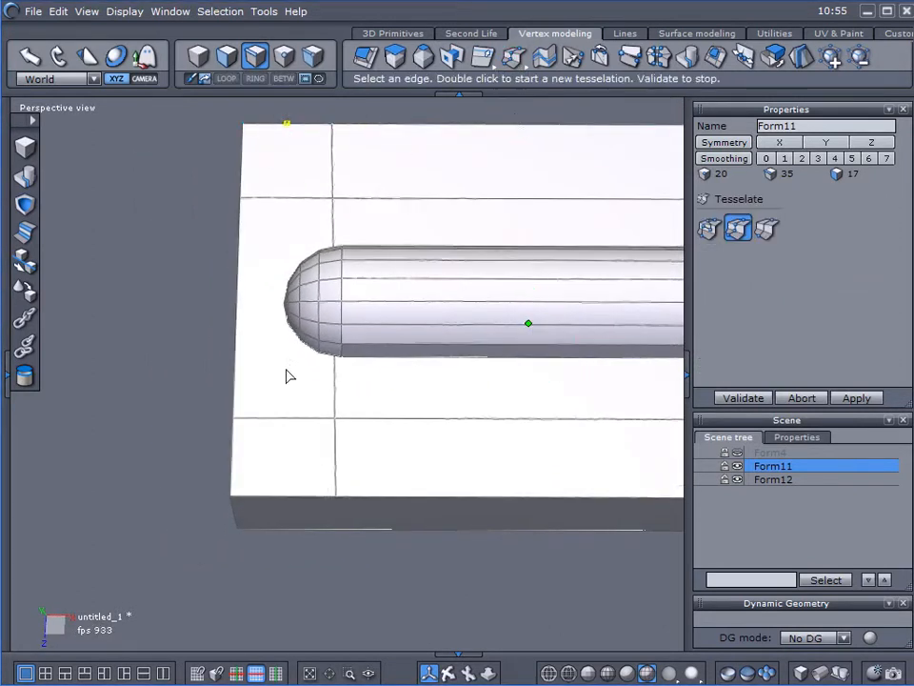
Pick a slab edge to add a second crosswise slice parallel to the first
left_click(282, 502)
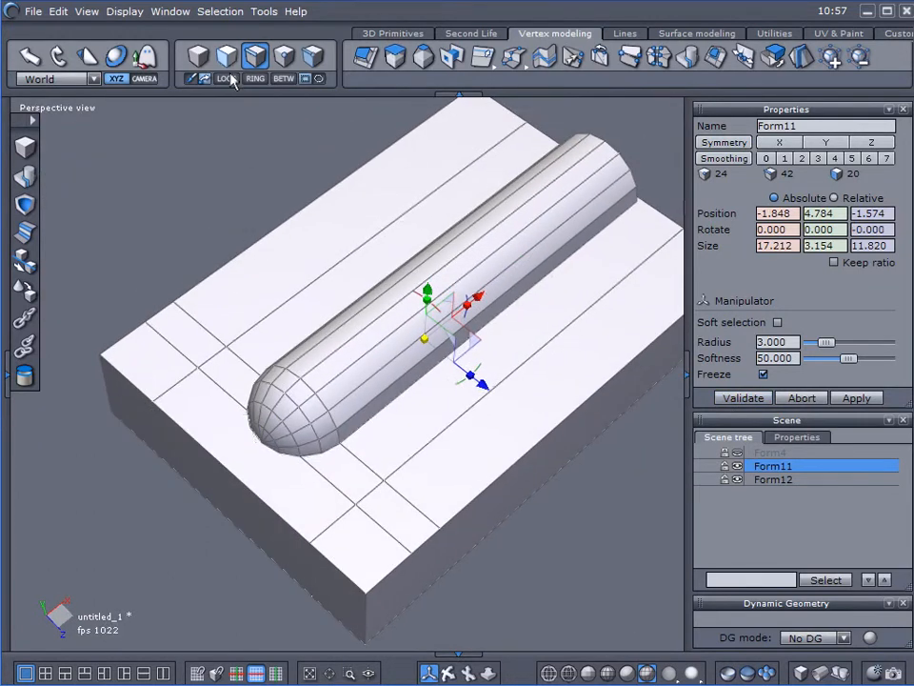
Weld the capsule and slab into one object, Form13, inspecting the join
left_click(228, 55)
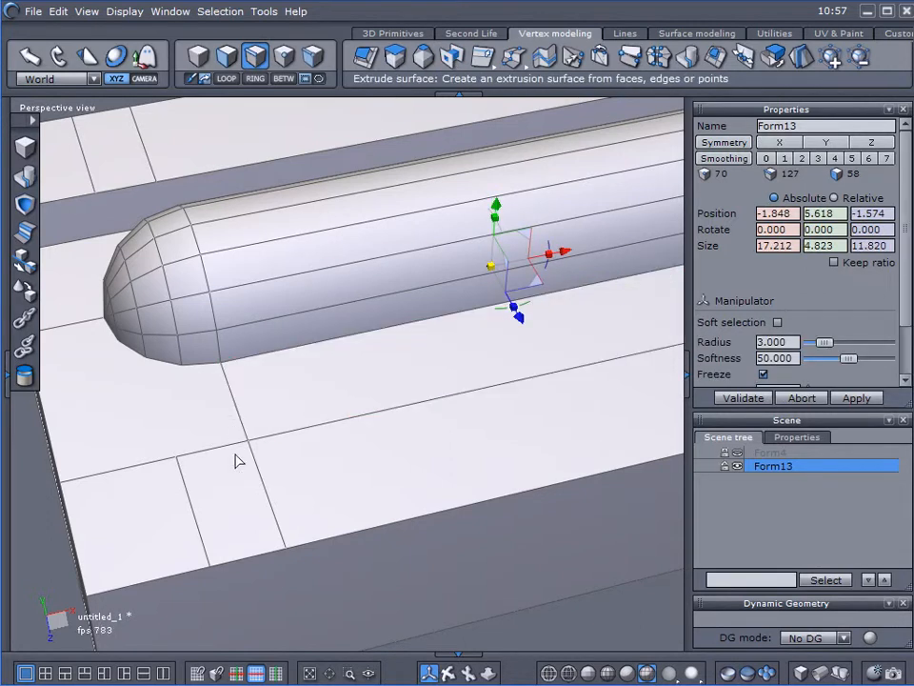
left_click_drag(238, 460, 496, 387)
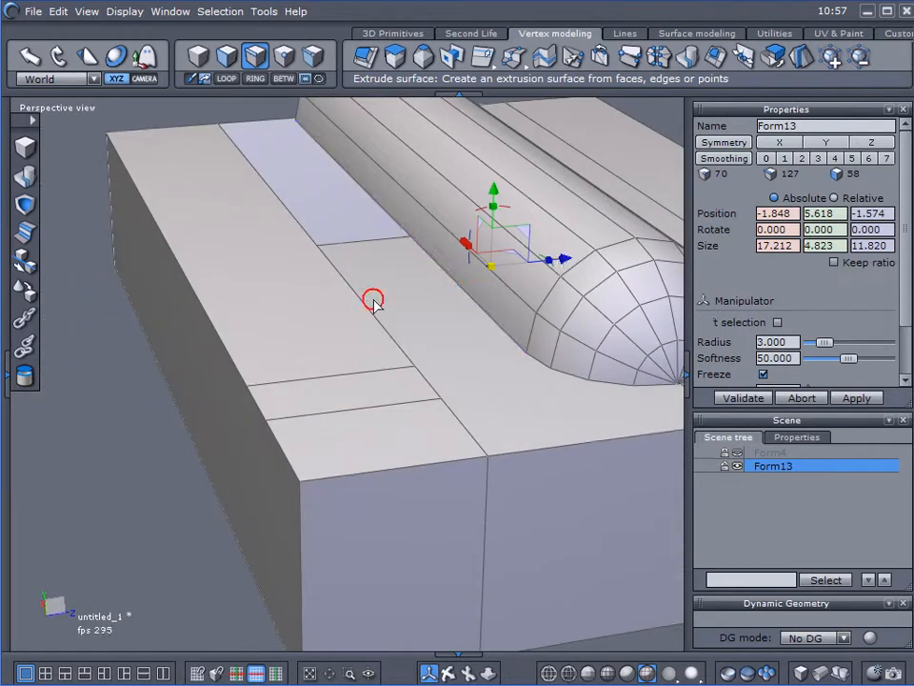
left_click(452, 61)
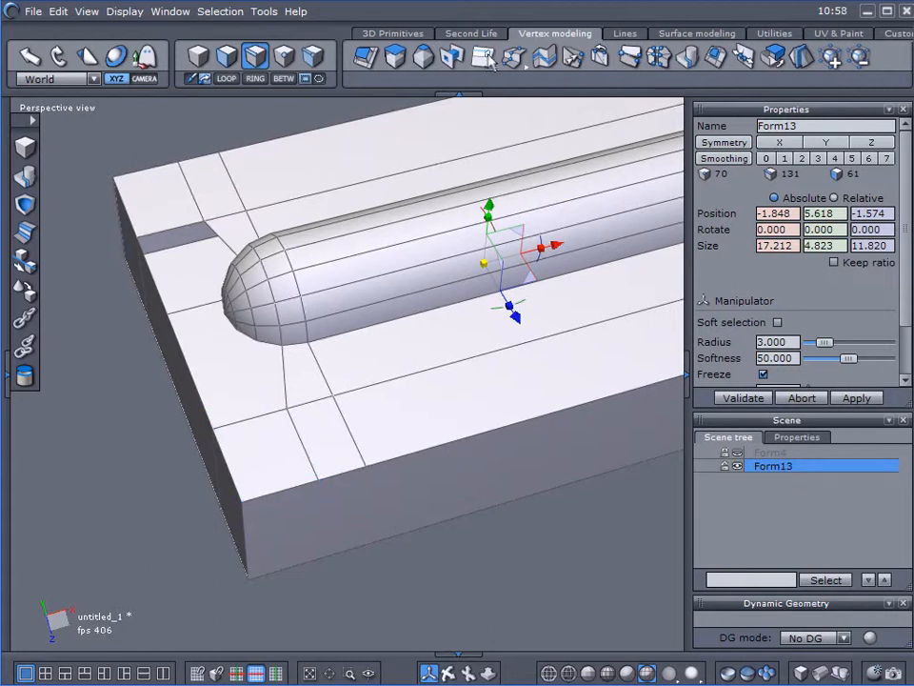
Add new edges and a slice starting from the block's front edge
left_click(514, 59)
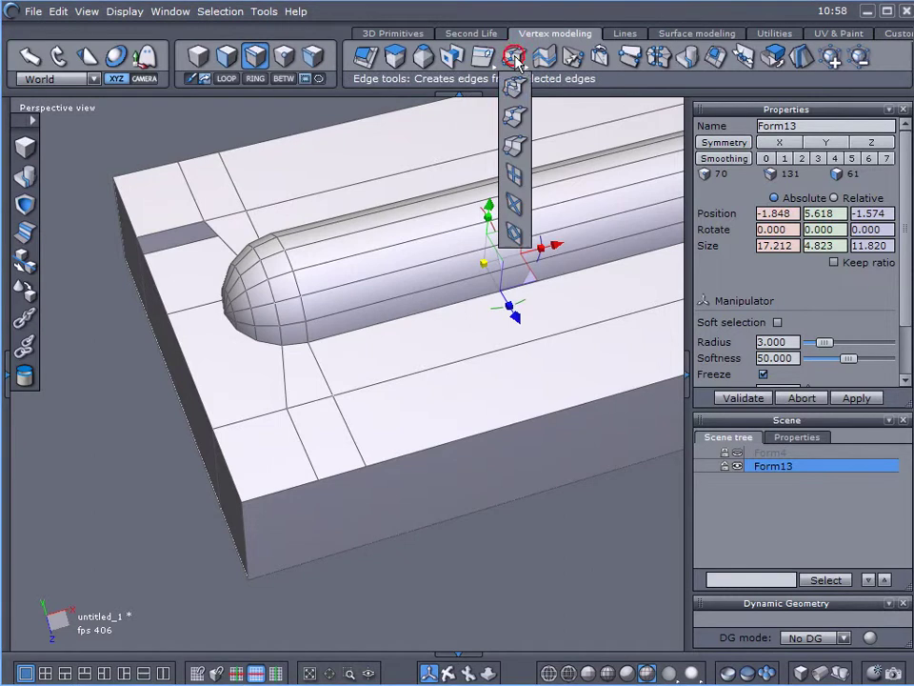
left_click(512, 57)
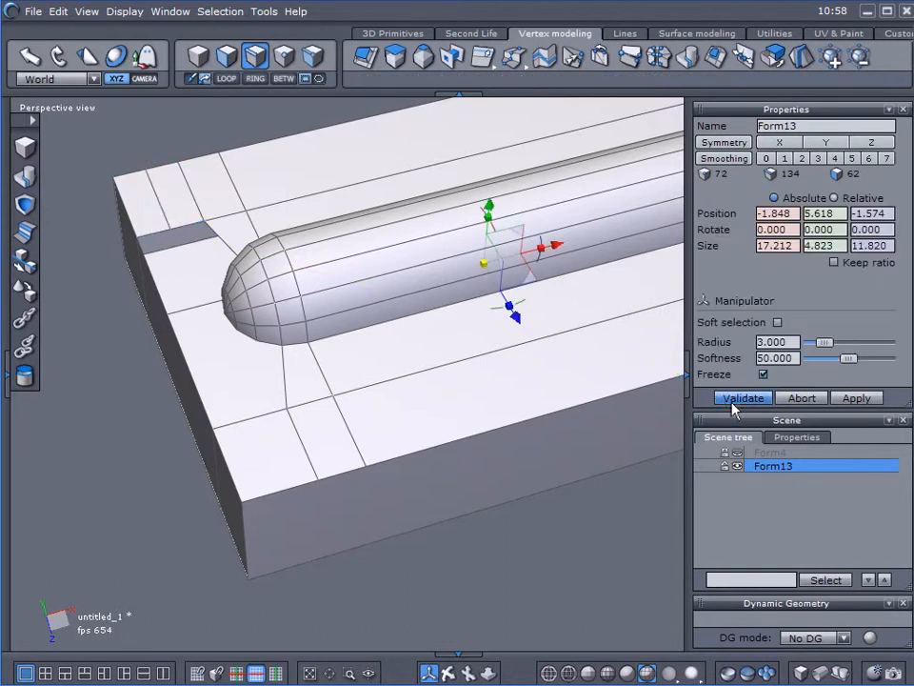
left_click(510, 60)
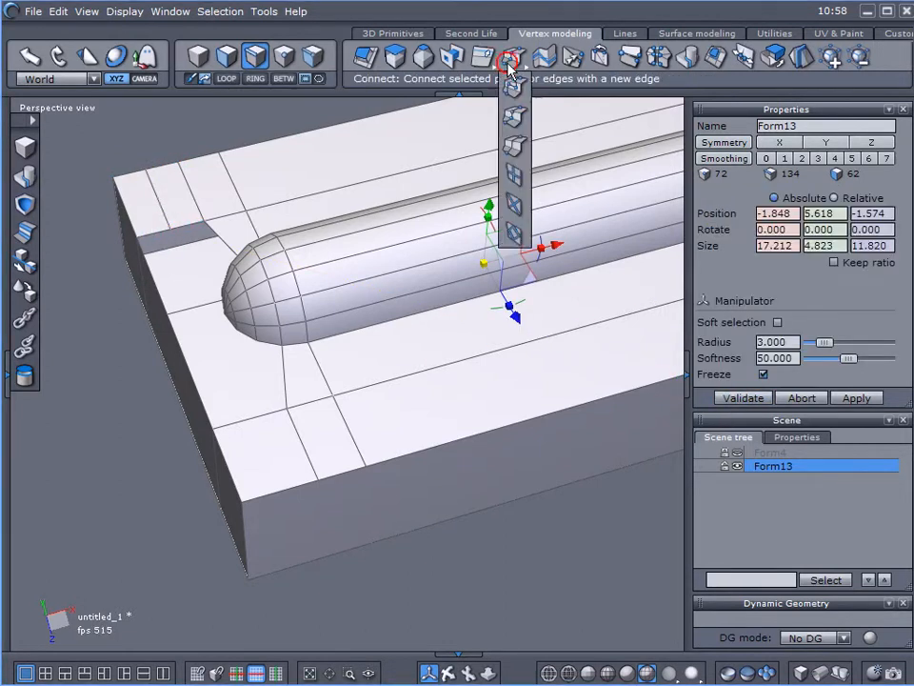
left_click(510, 63)
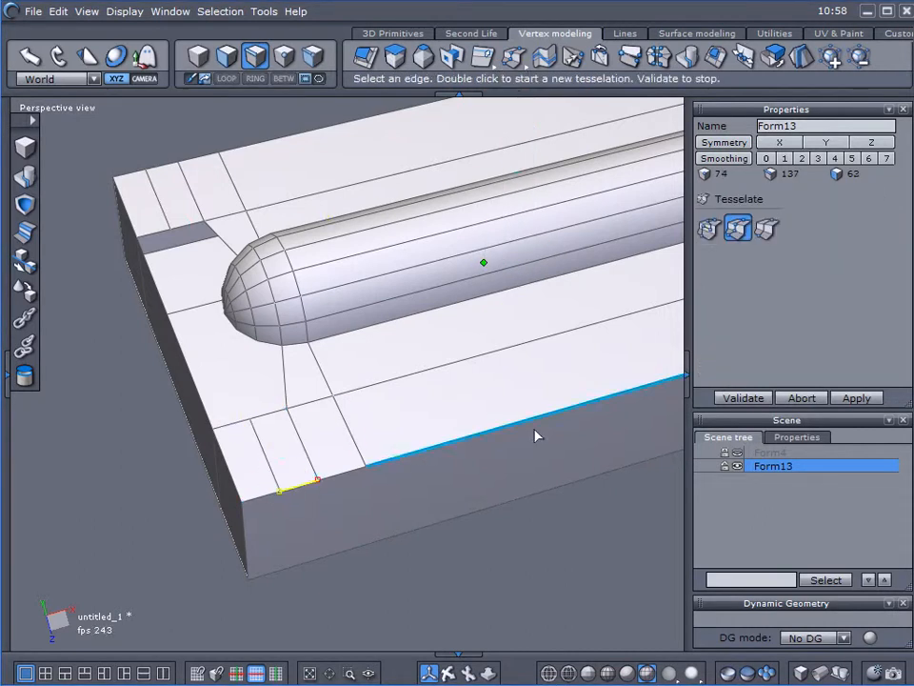
left_click(254, 55)
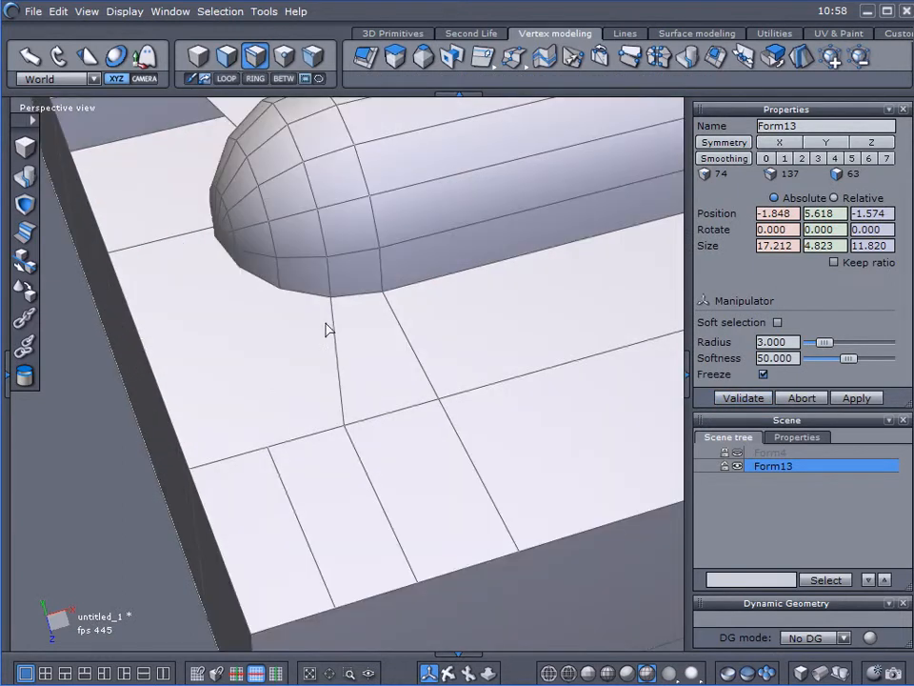
Connect the edges around the ridge cap into the block top
left_click(421, 57)
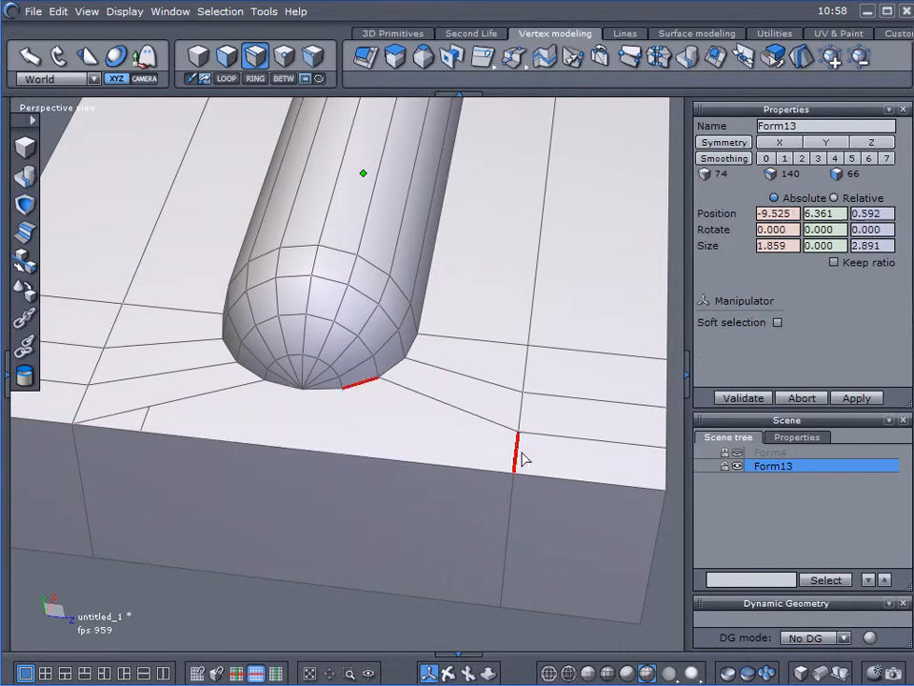
left_click(443, 61)
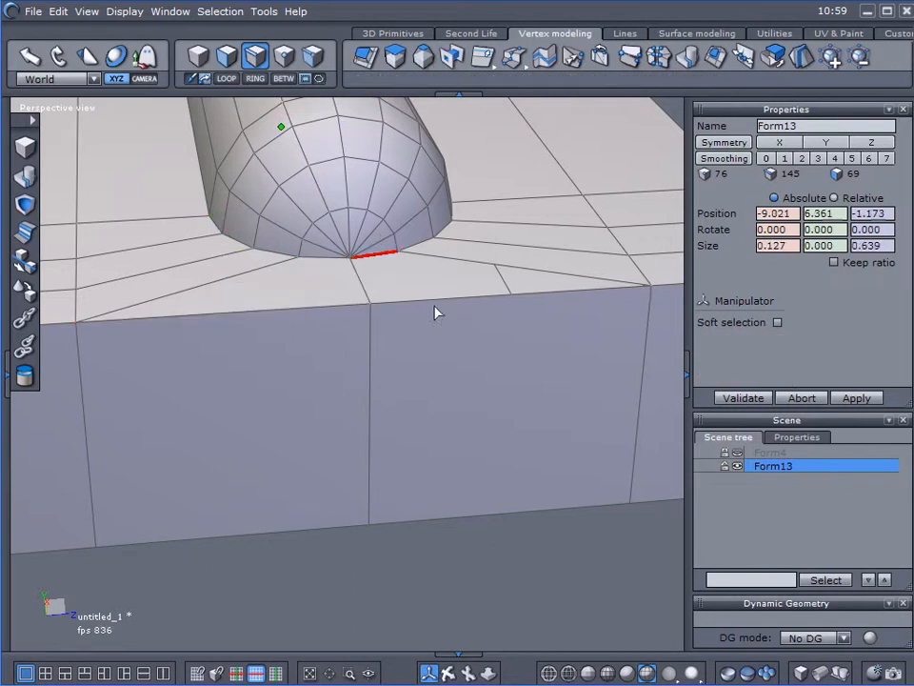
left_click(448, 57)
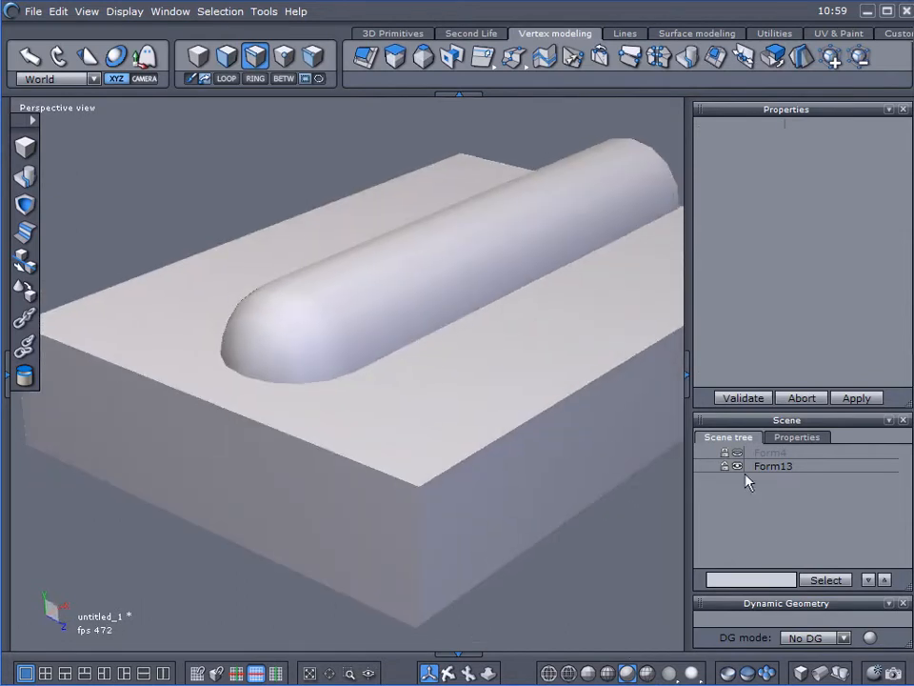
Select Form13 and mirror the half into the full-length model Form15
left_click(774, 466)
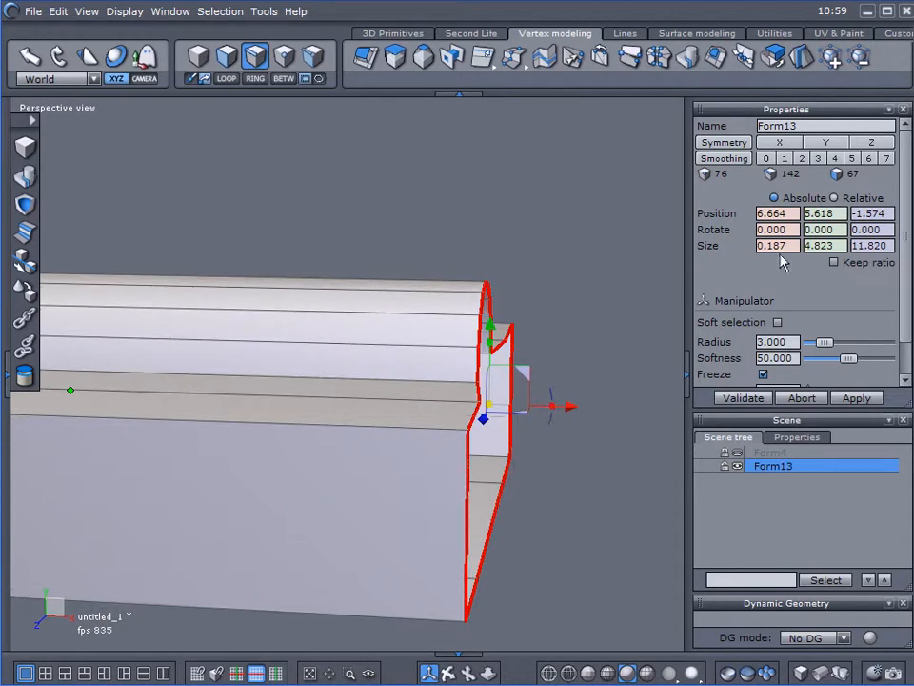
left_click(775, 245)
type("0.000")
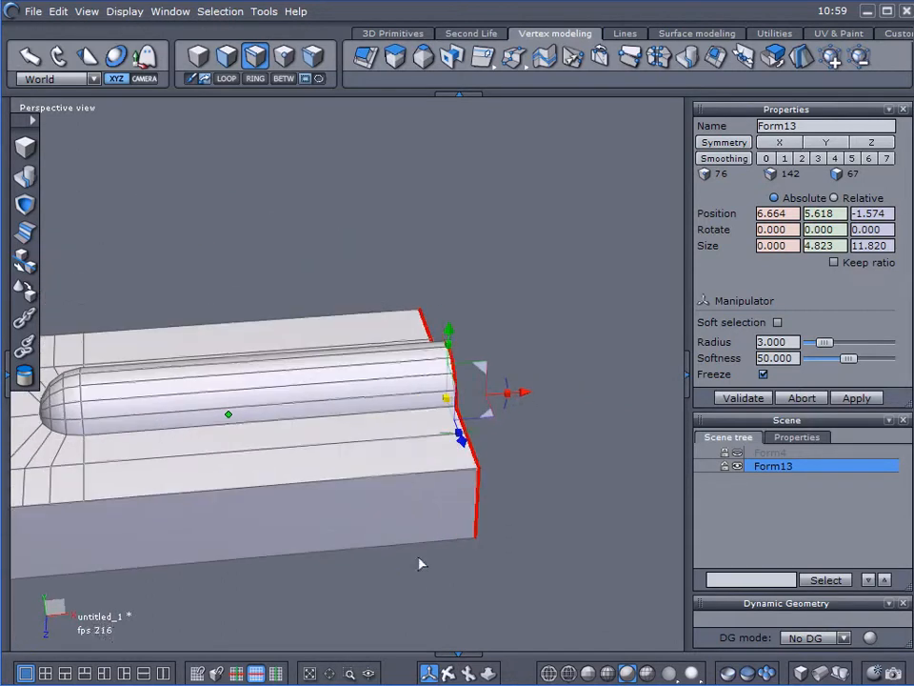
left_click(713, 60)
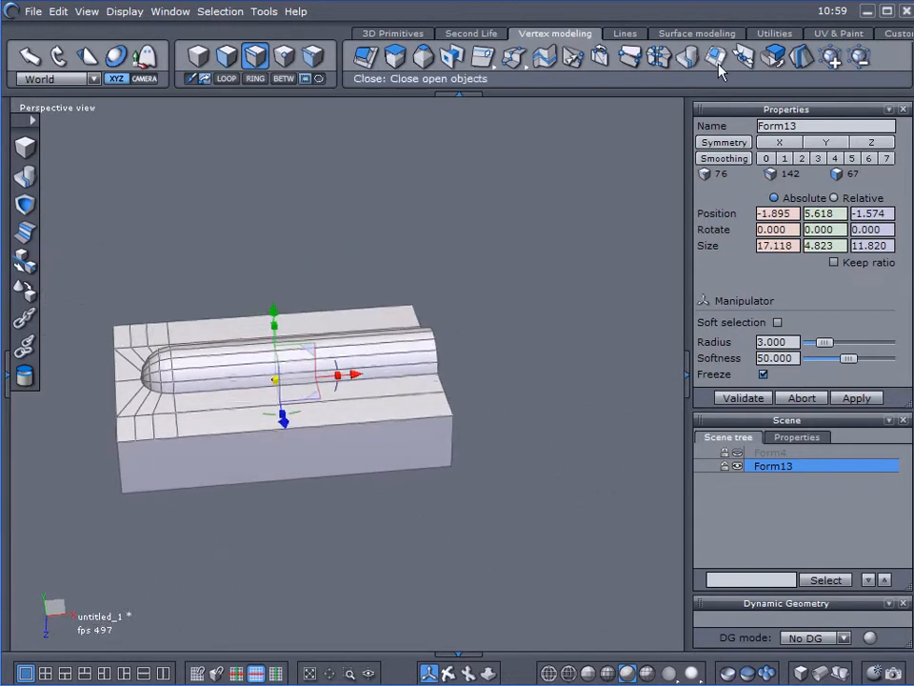
left_click(709, 58)
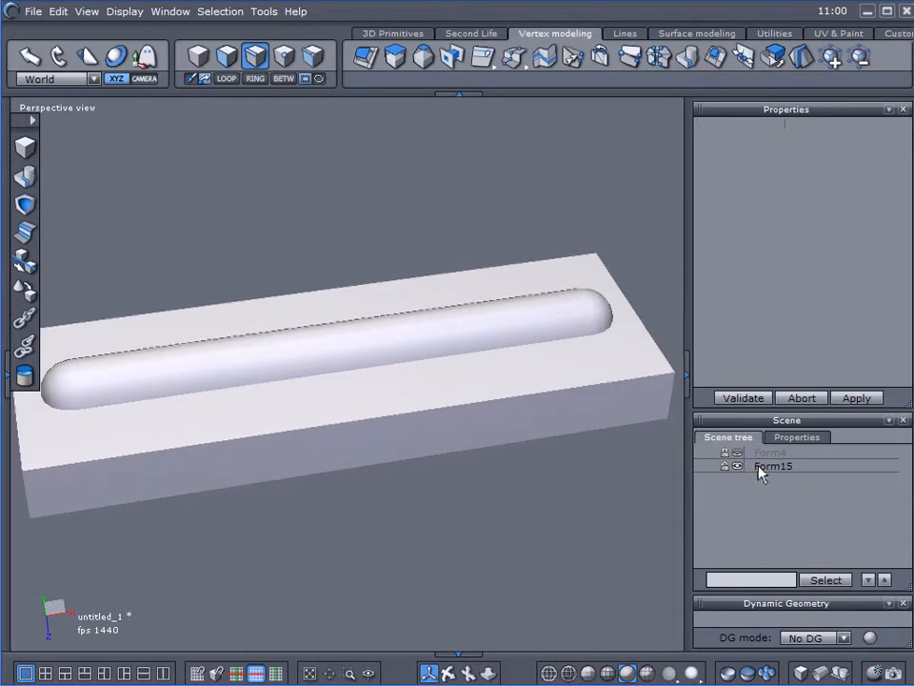
Select Form15's middle ridge edge loop and shift it sideways to bend the ridge
left_click(773, 468)
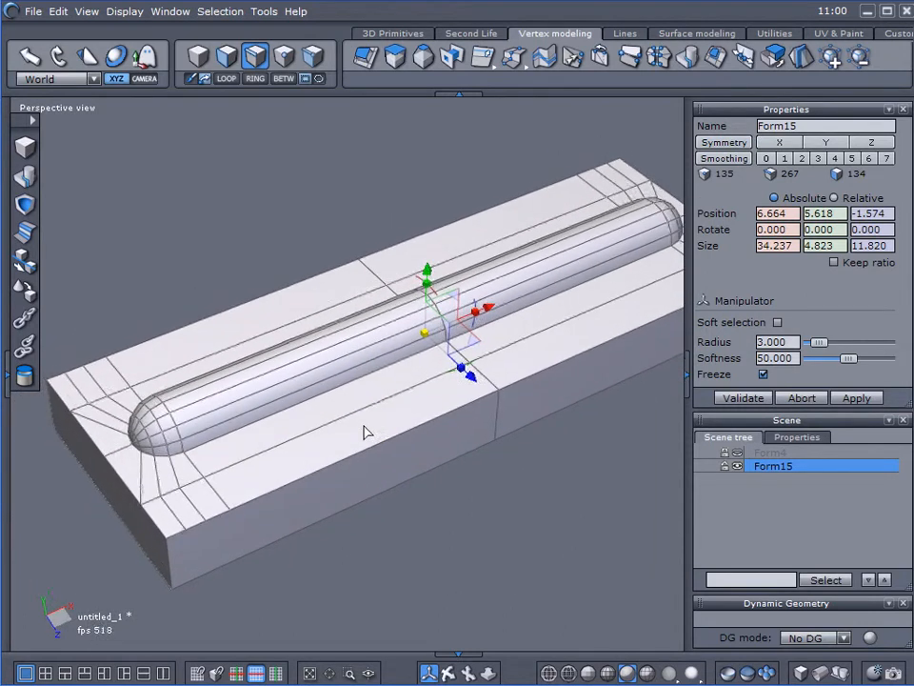
left_click_drag(369, 432, 424, 446)
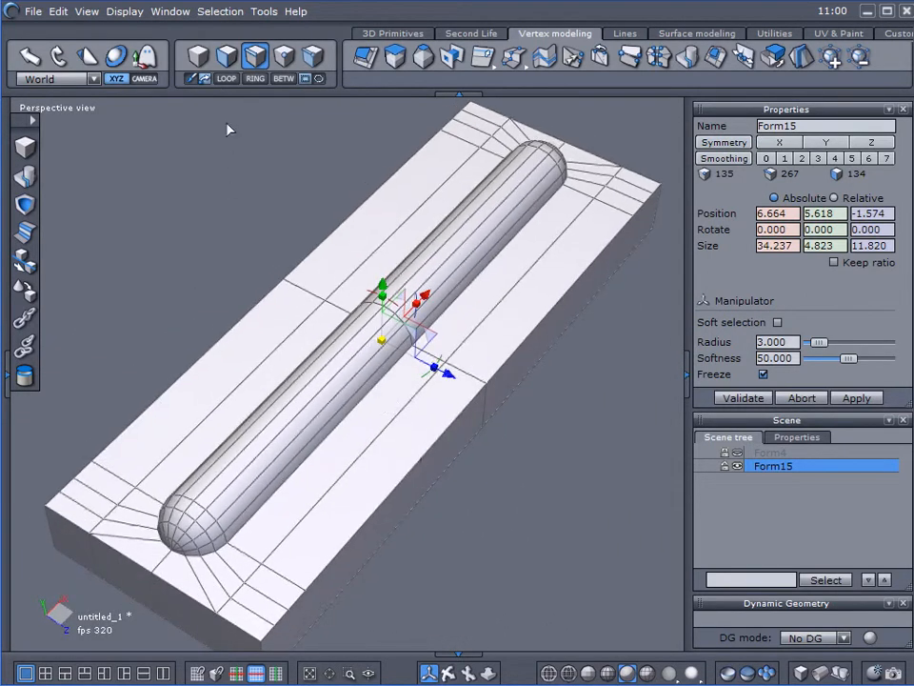
mouse_move(340, 315)
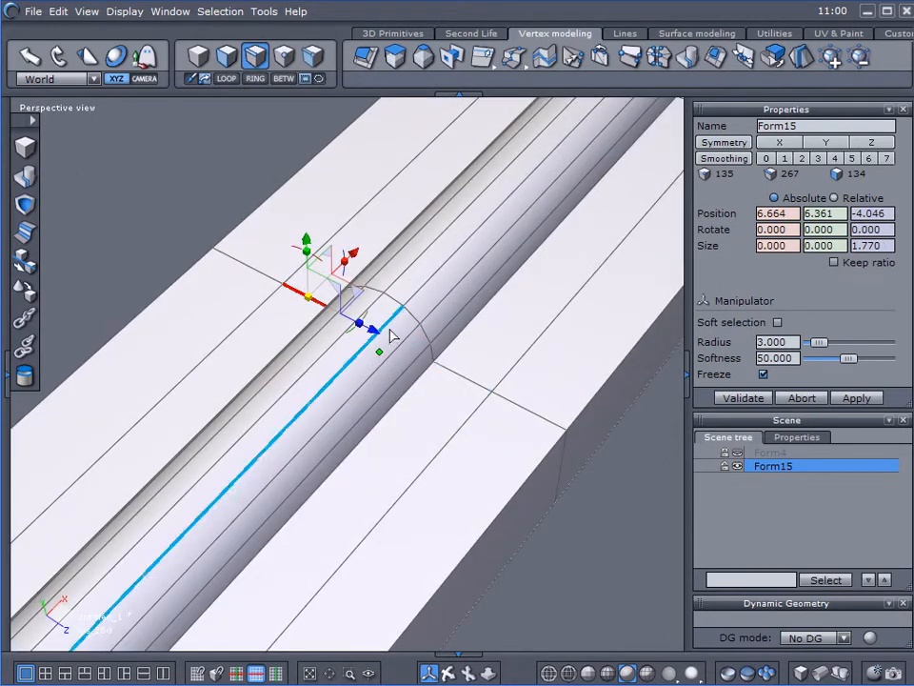
left_click_drag(362, 322, 428, 338)
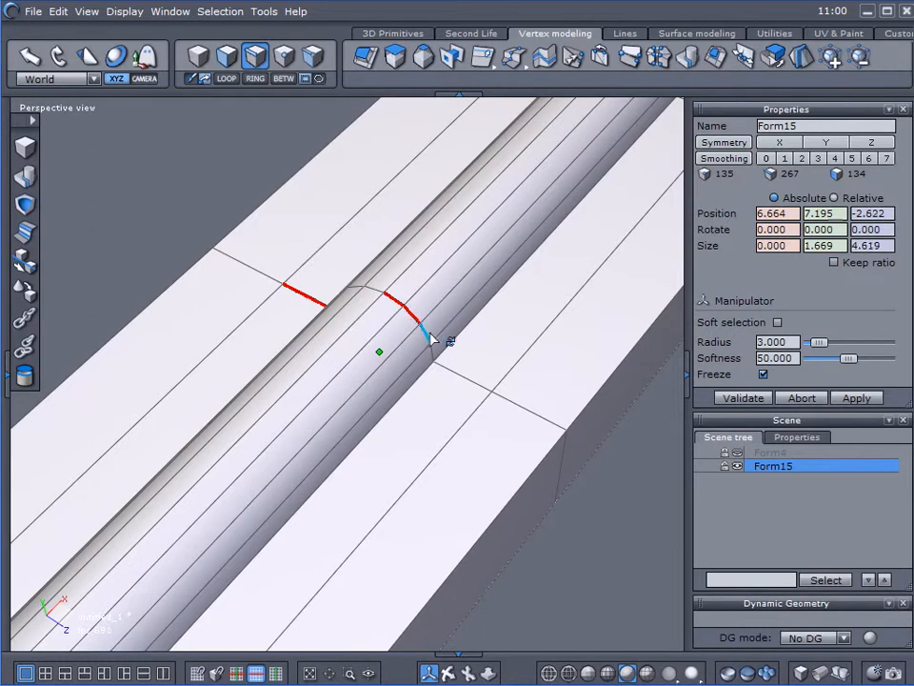
left_click_drag(424, 335, 441, 372)
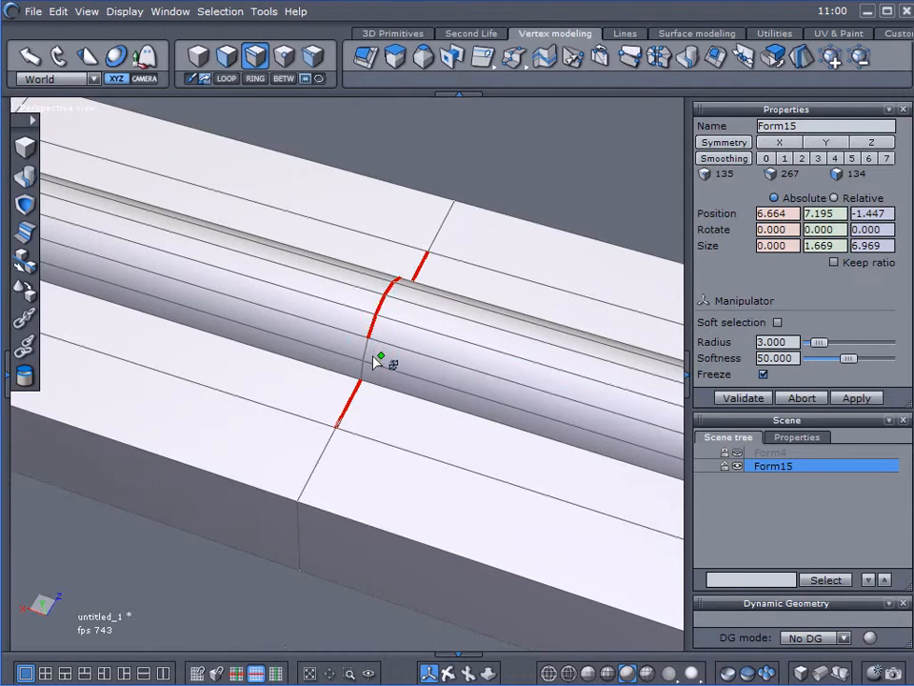
mouse_move(364, 372)
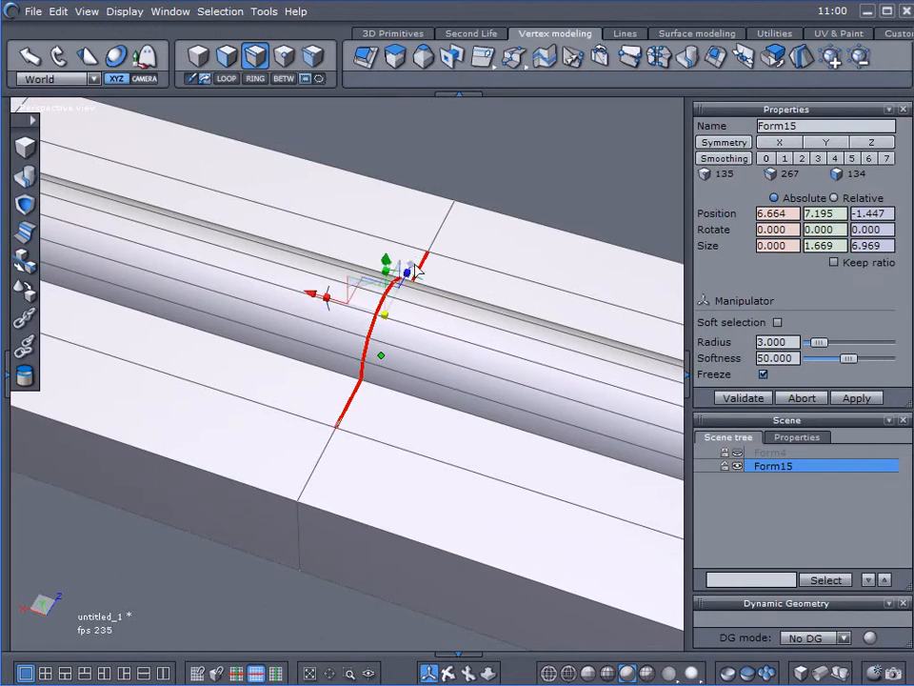
left_click_drag(405, 257, 381, 314)
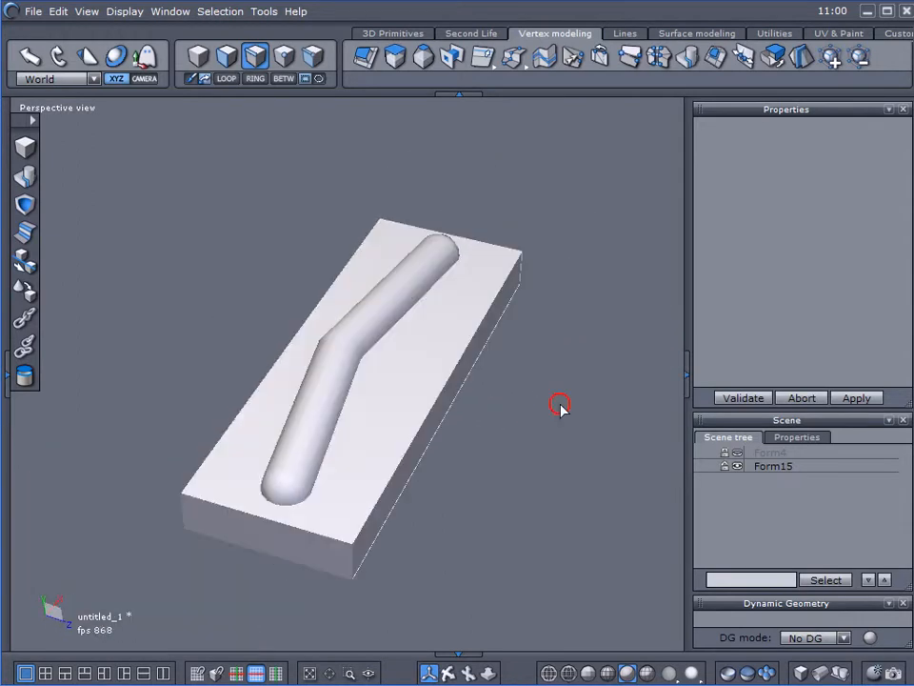
left_click_drag(560, 404, 595, 397)
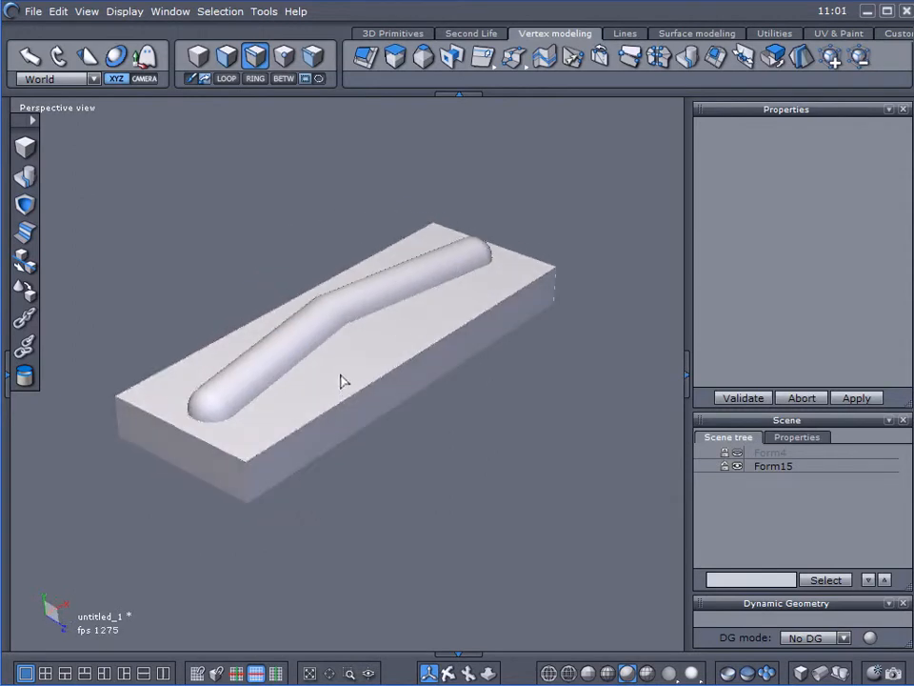
mouse_move(380, 227)
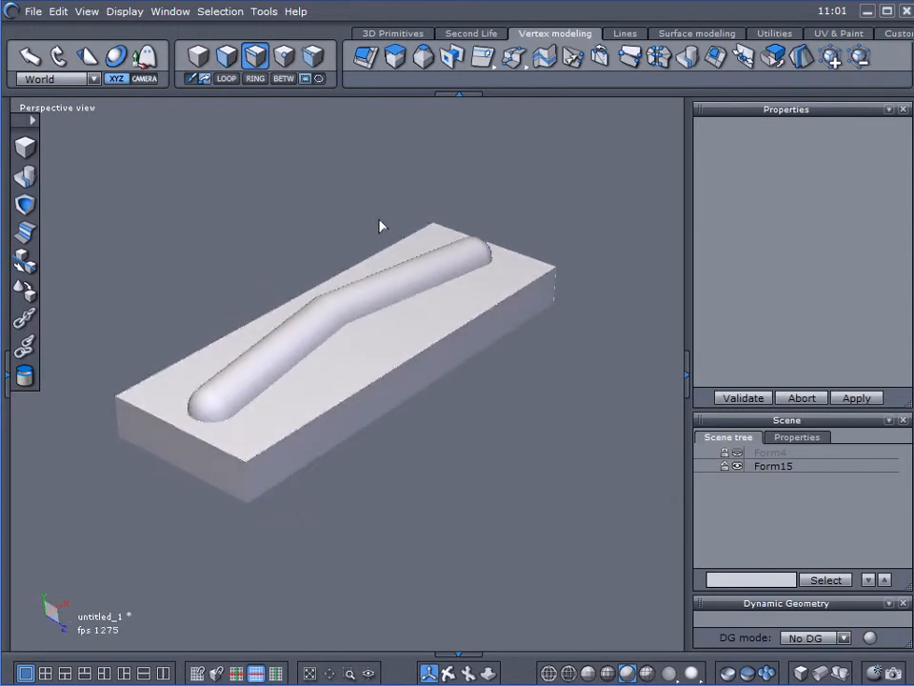
left_click_drag(381, 226, 403, 165)
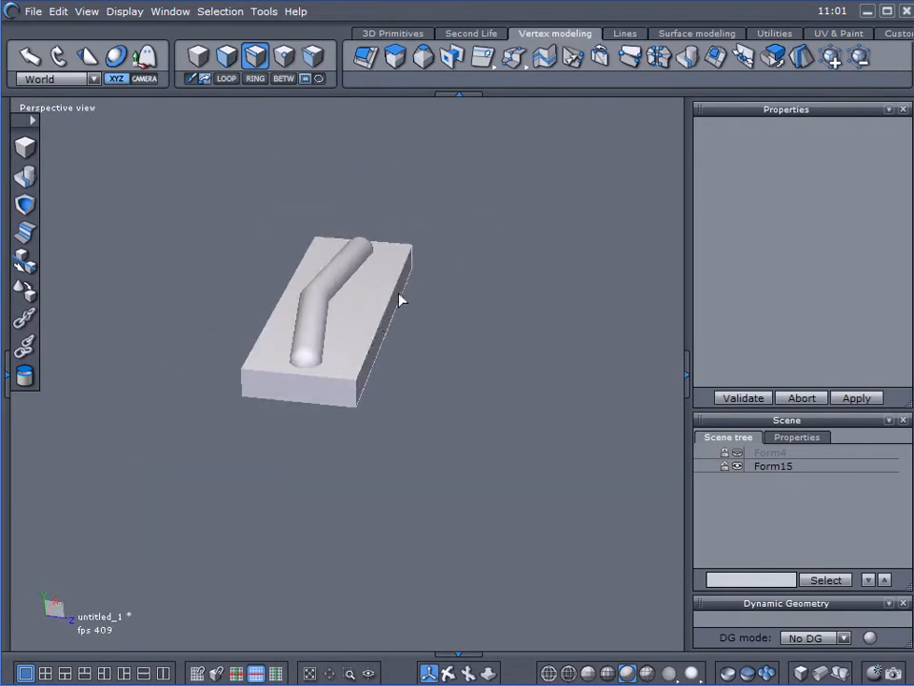
left_click_drag(400, 300, 266, 311)
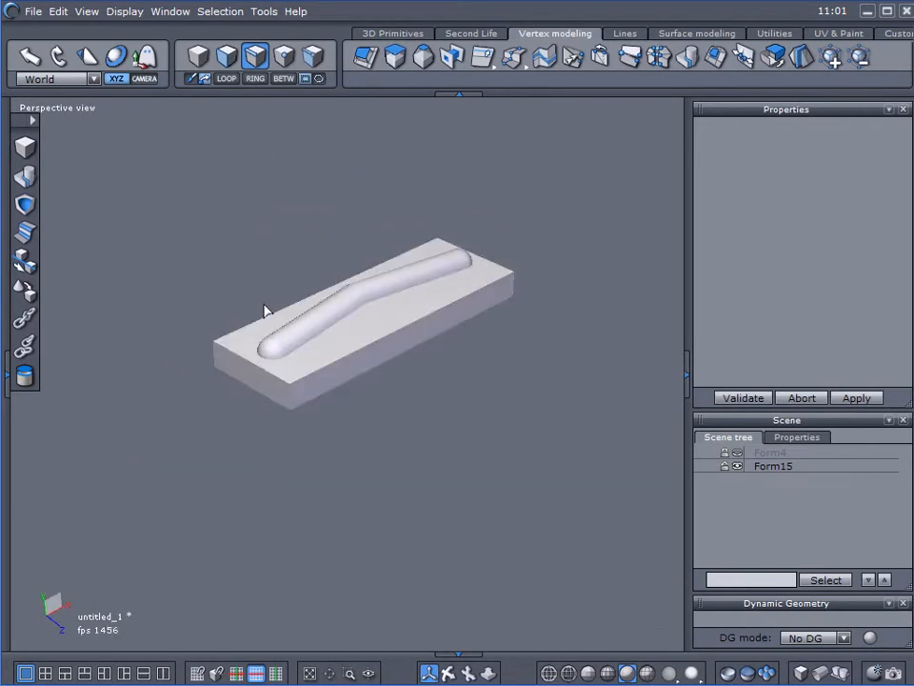
left_click_drag(266, 311, 386, 232)
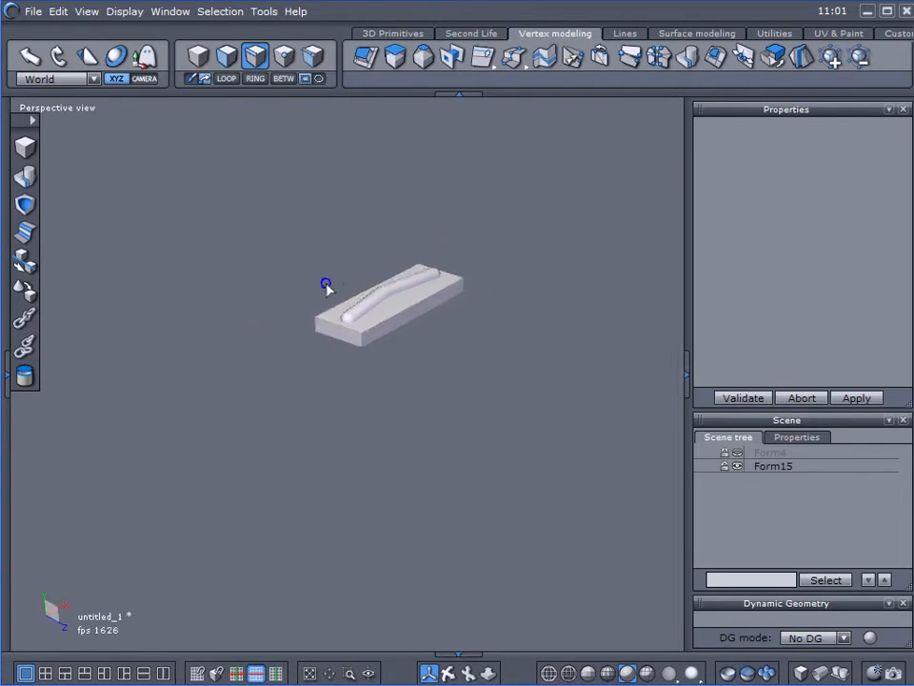
left_click_drag(326, 286, 424, 324)
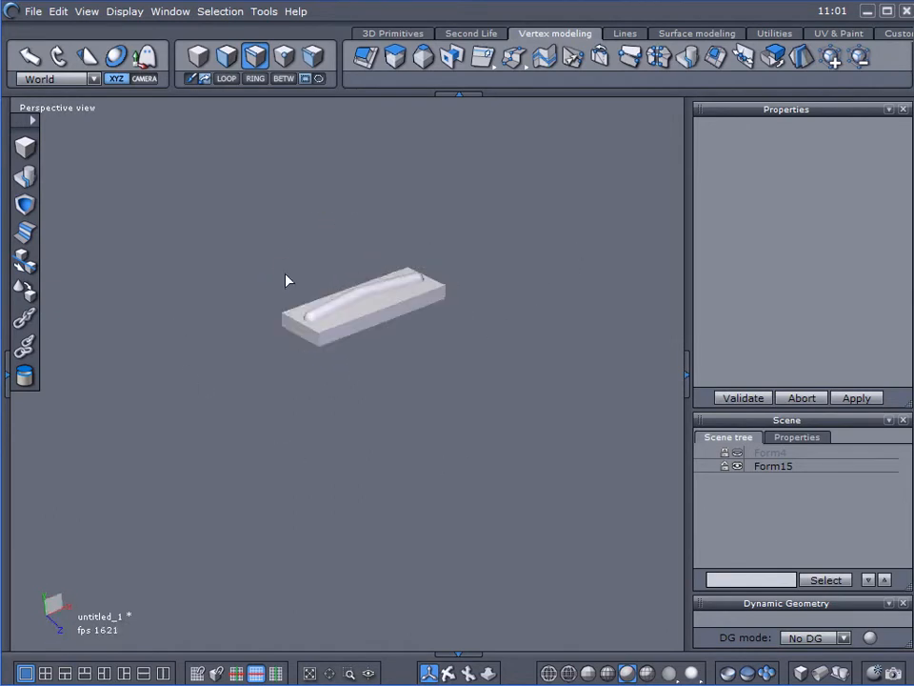
left_click_drag(286, 279, 341, 359)
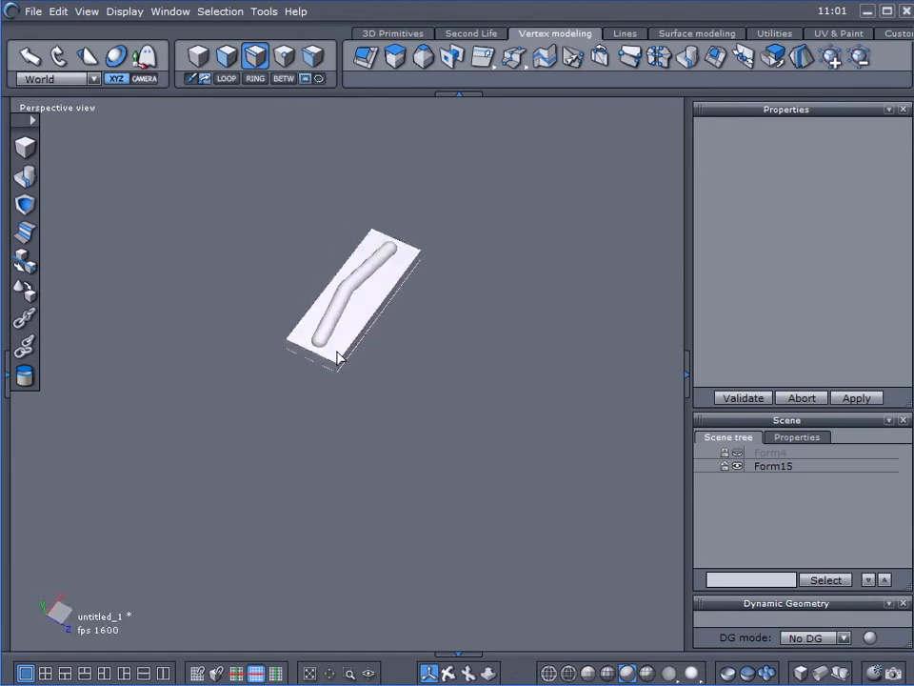